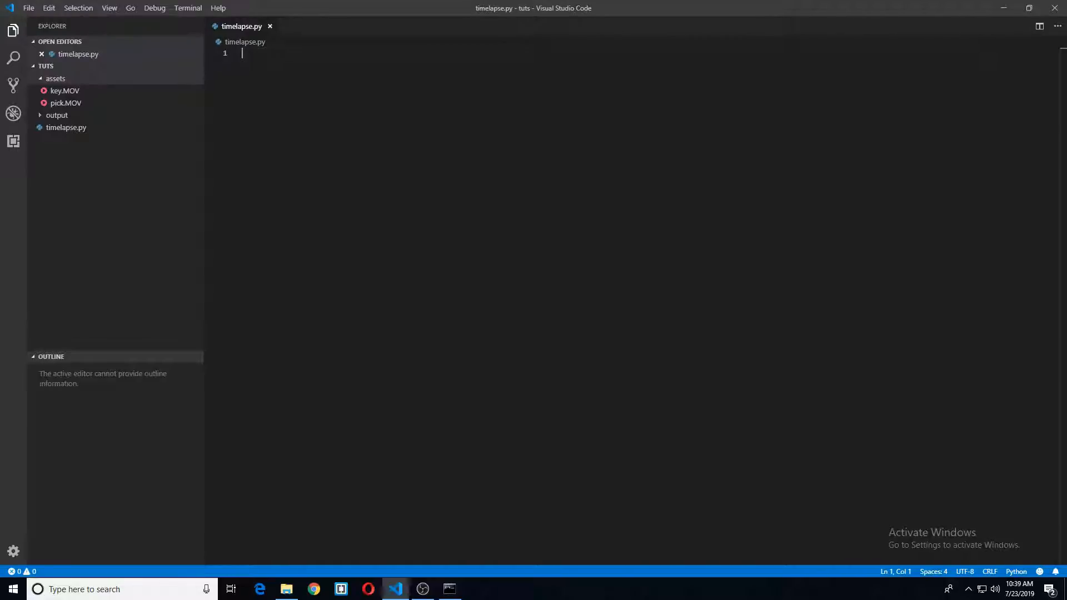
Write import cv2 and vid = cv2.VideoCapture('./assets/key.mov') in timelapse.py
text(import)
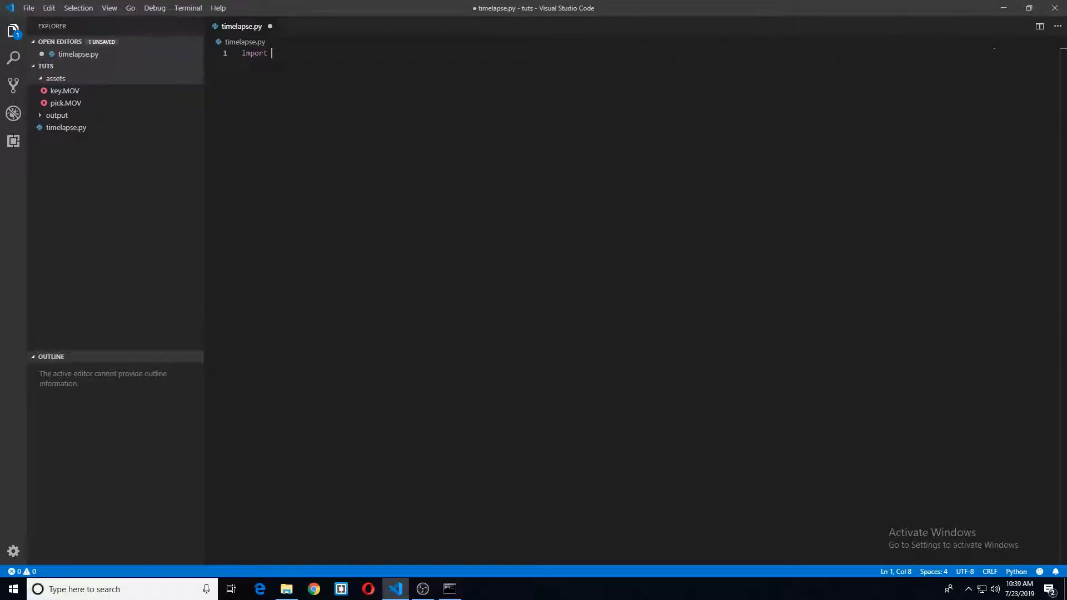
text(cv2)
text(vid =)
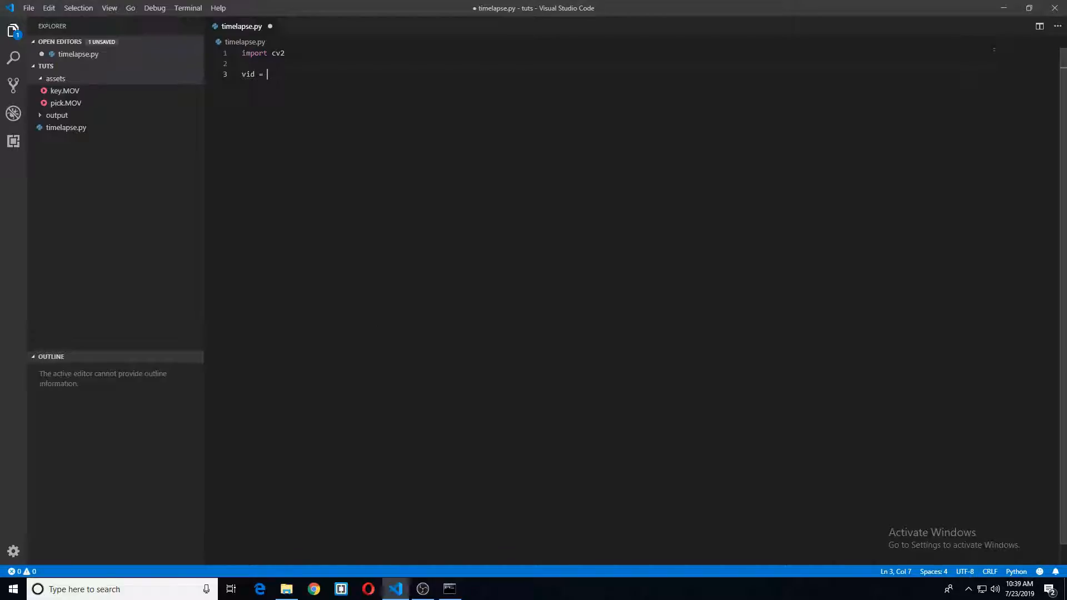
text(cv2Video)
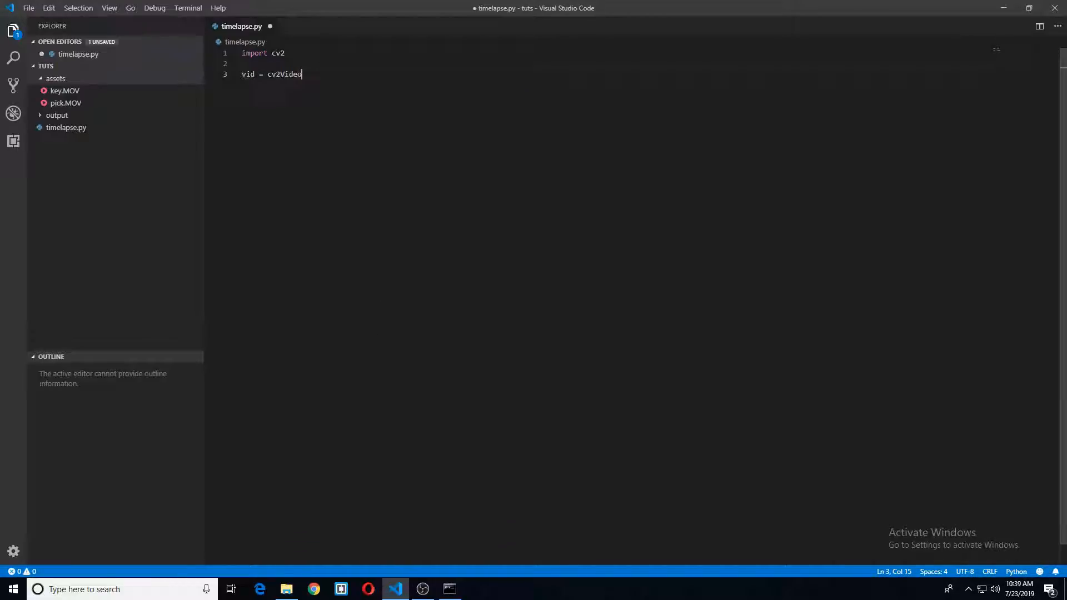
text(.Vid)
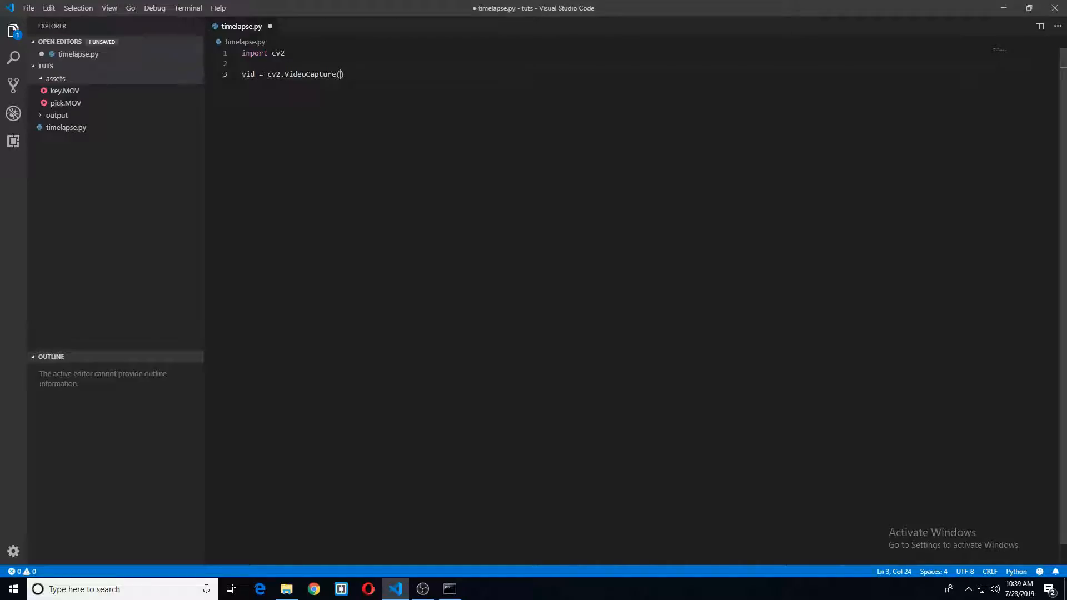
text('./')
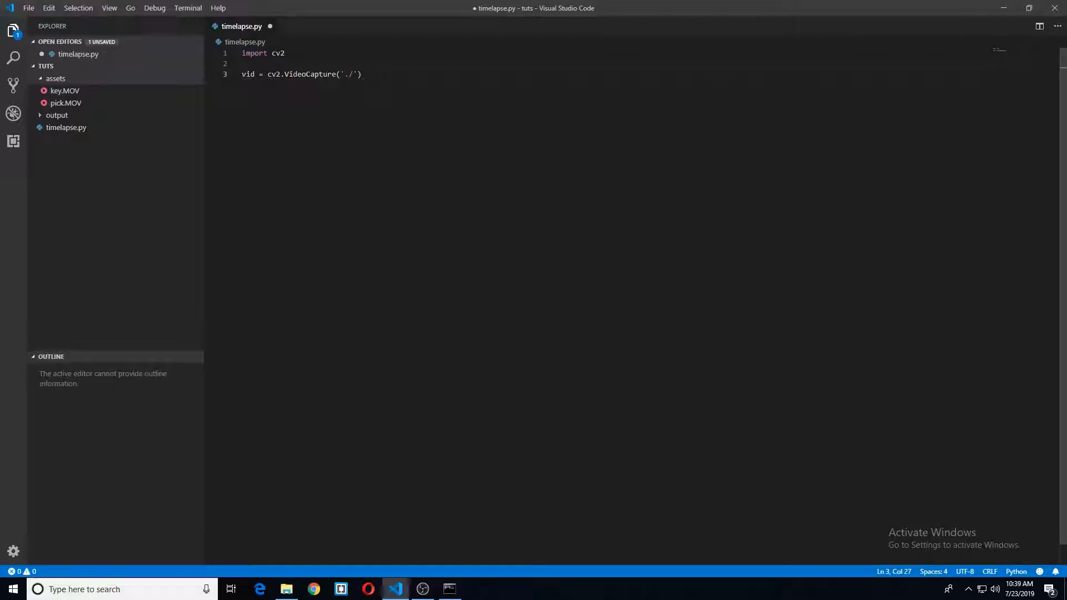
text(assets/)
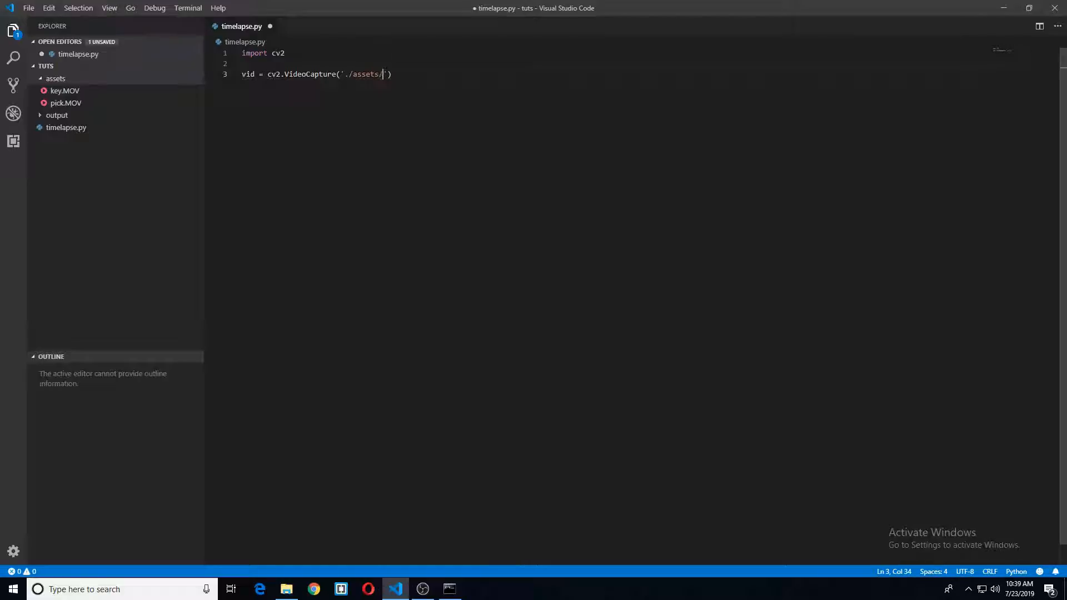
text(key)
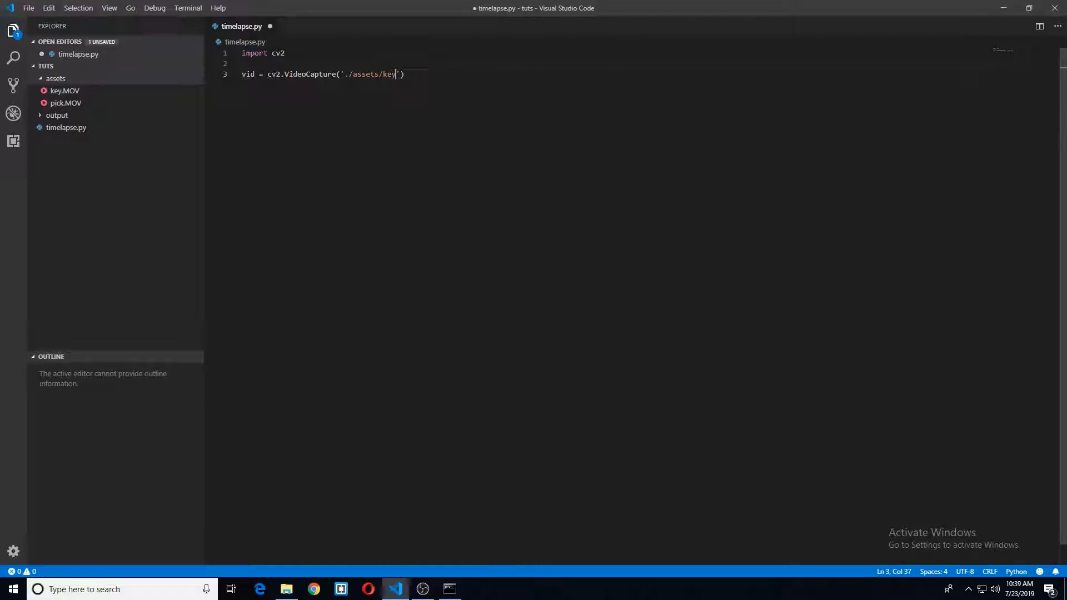
text(.mo)
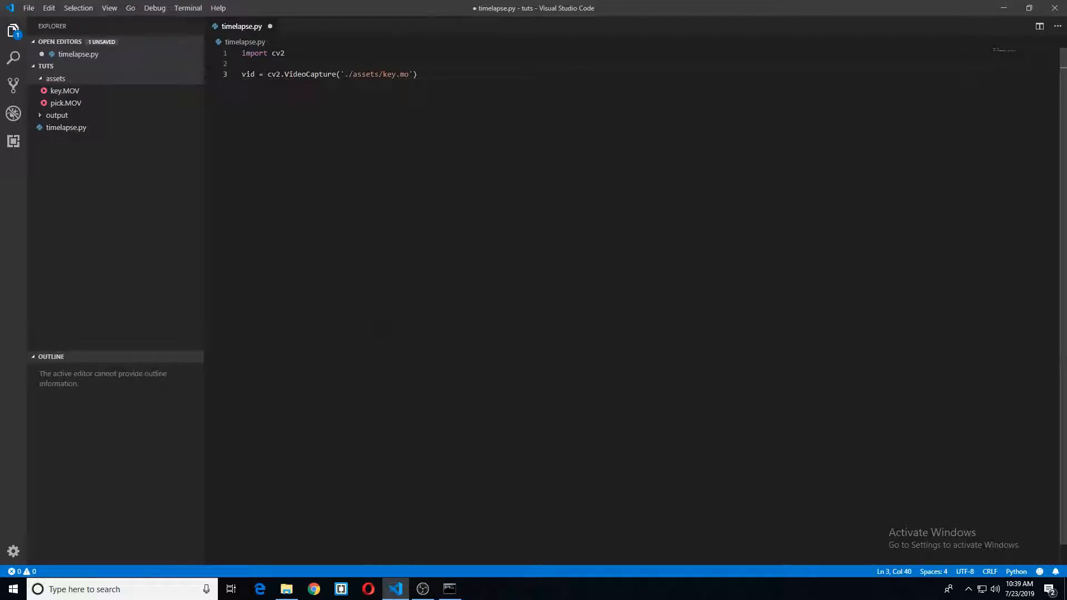
key(Enter)
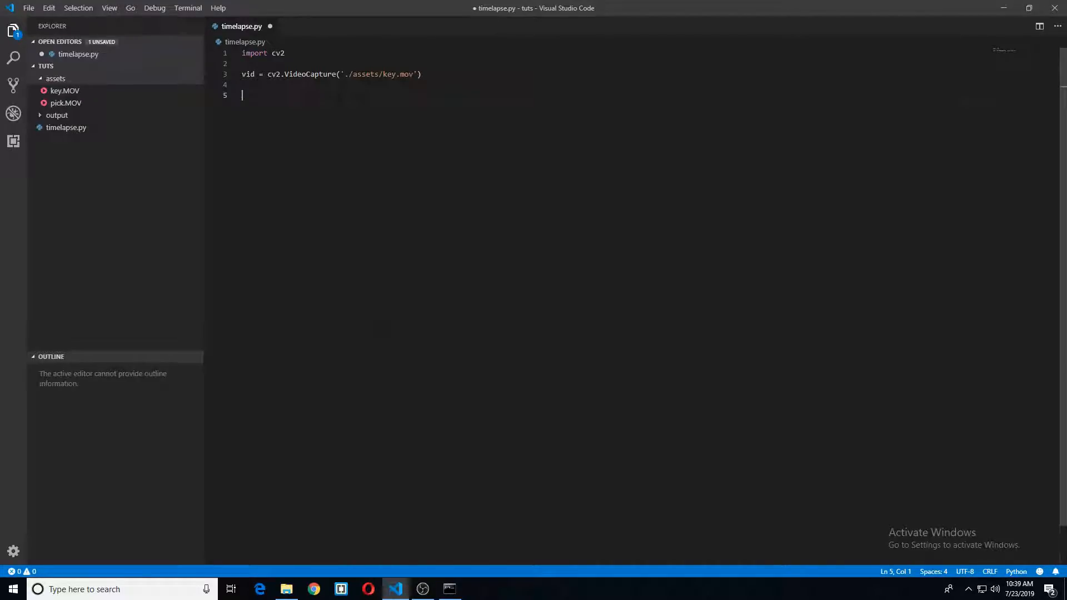
Initialize frames = [], success = 1, count = 0 and speed = 8 below the capture line
text(frames = [)
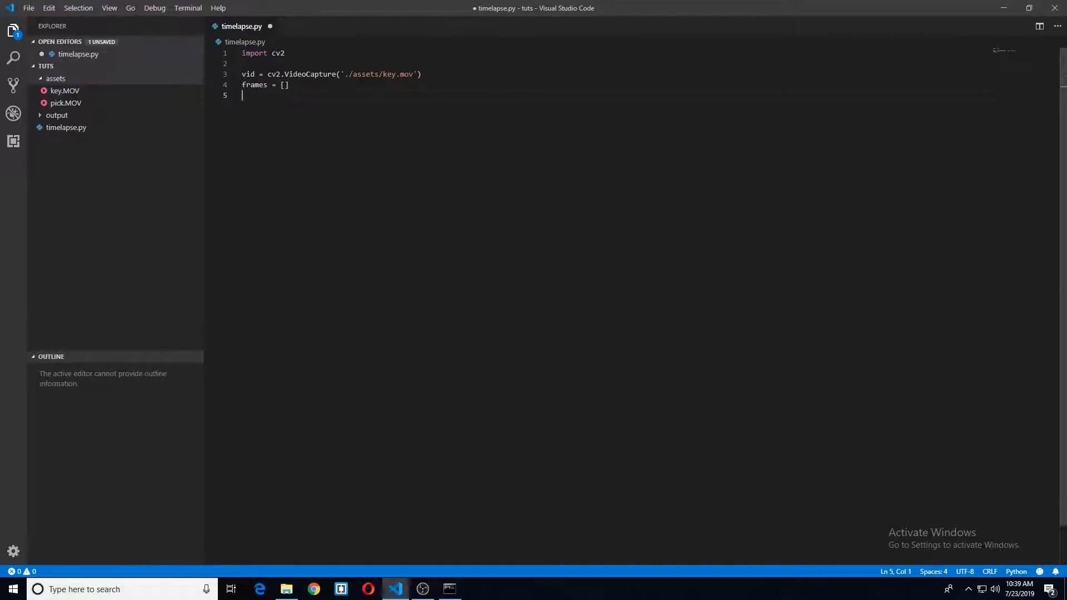
text(succe)
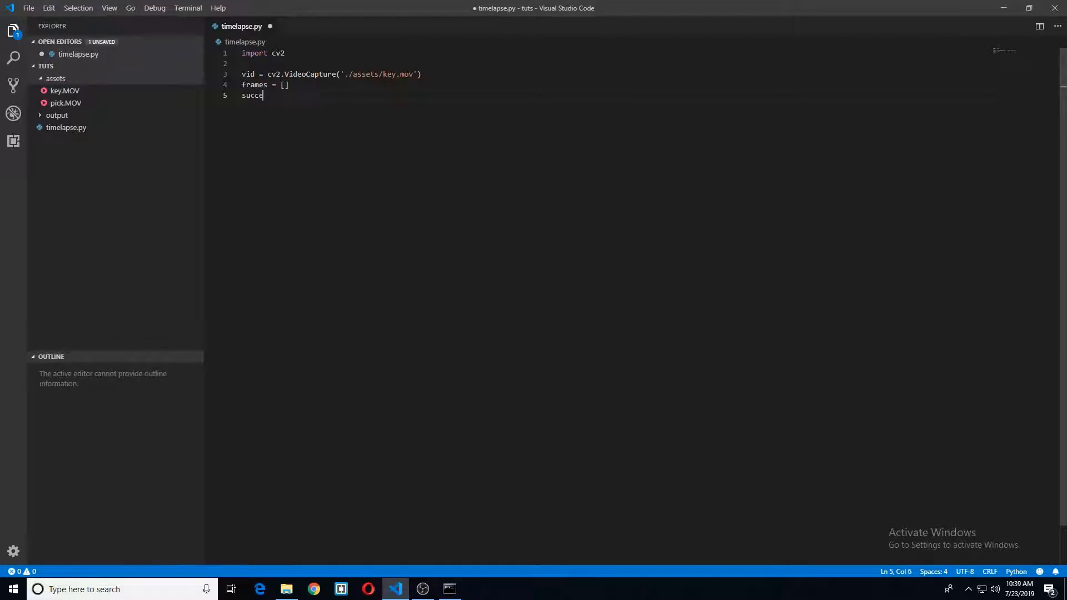
text(ss = 1)
text(count)
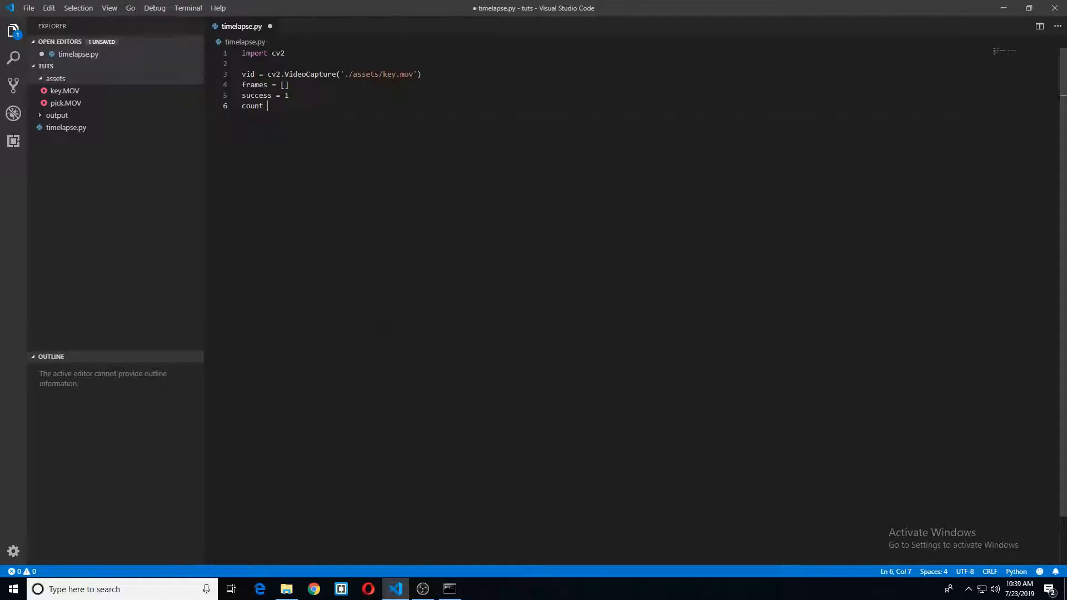
text(= 0)
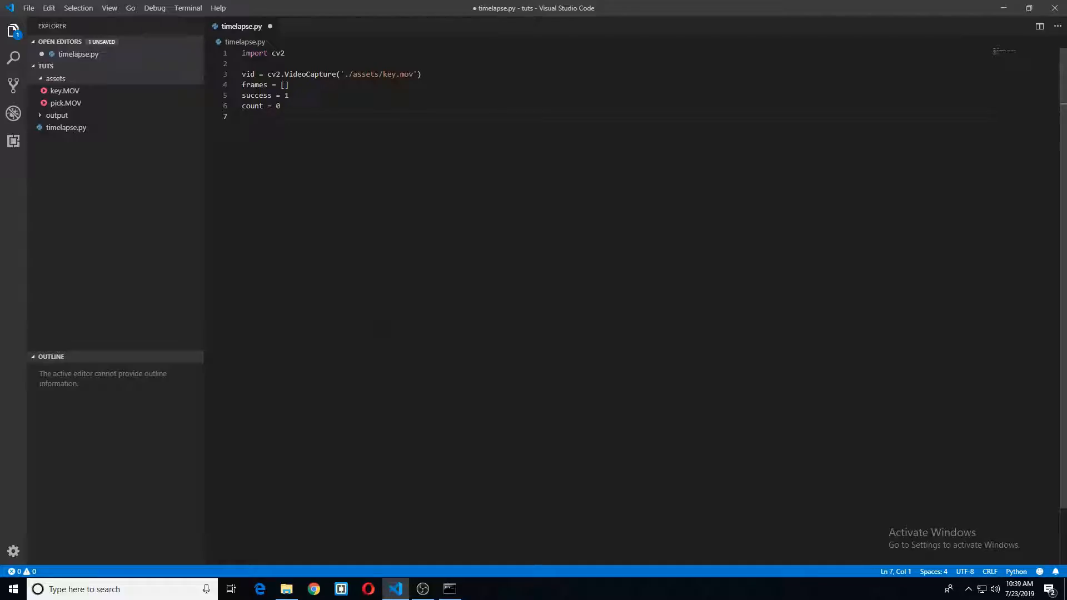
text(speed =)
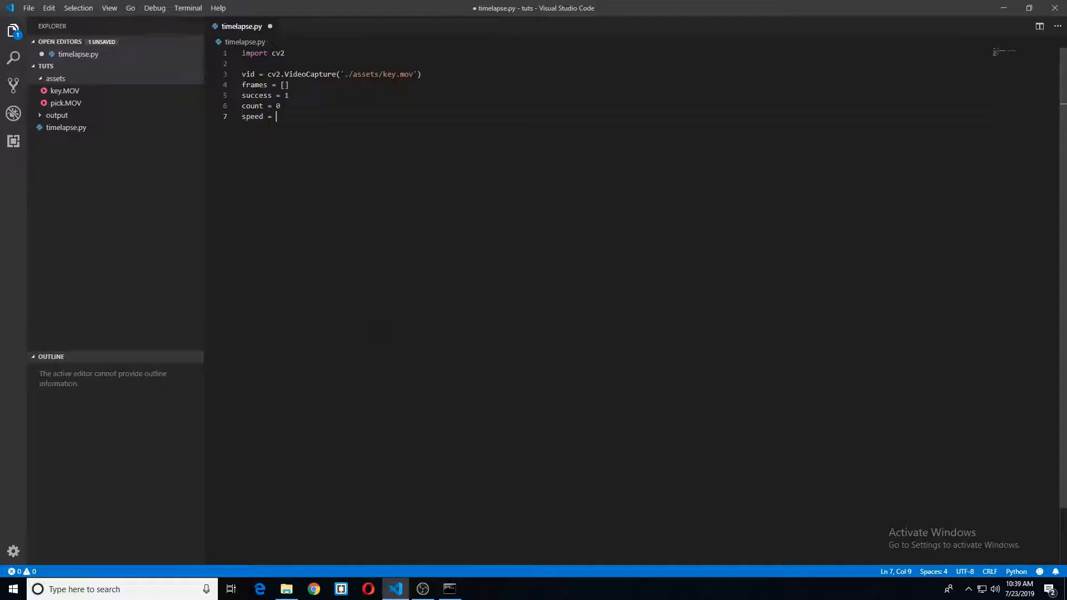
text(8)
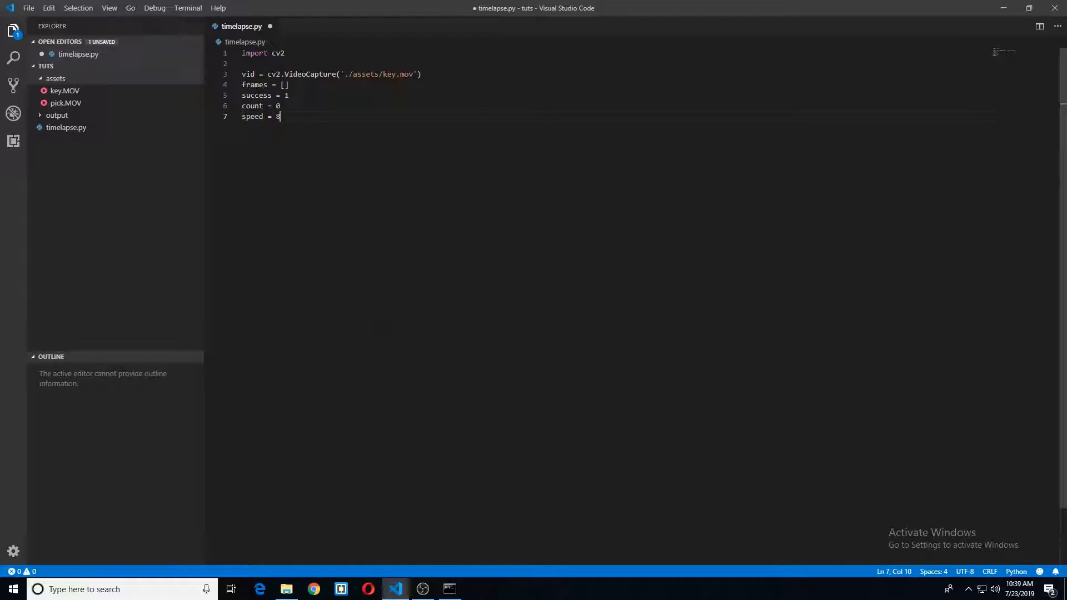
key(Enter)
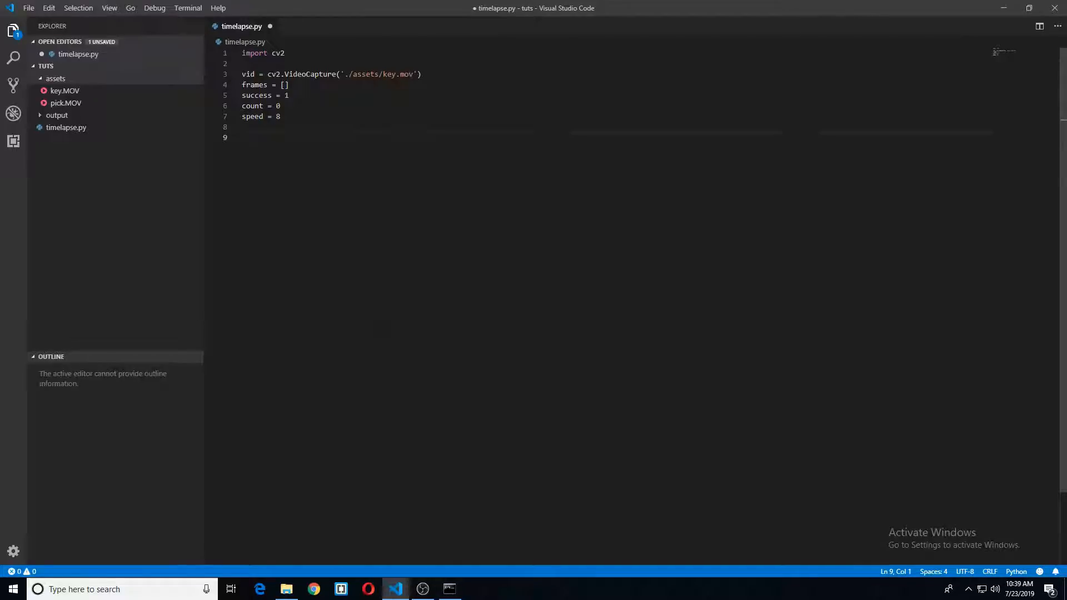
Add a while success loop that reads each frame with vid.read()
text(wh)
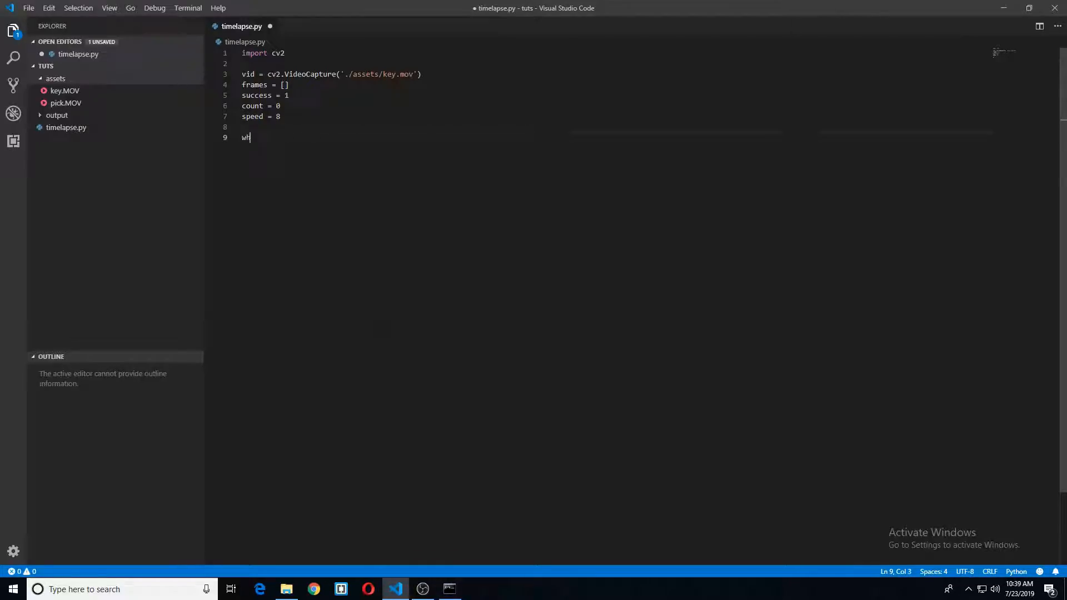
text(ile success)
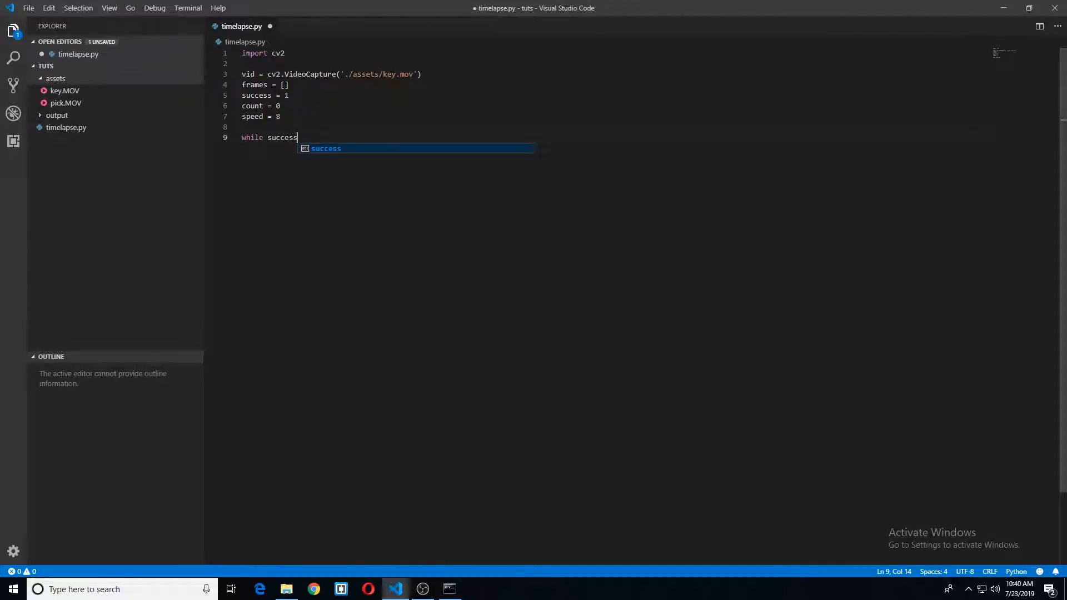
key(enter)
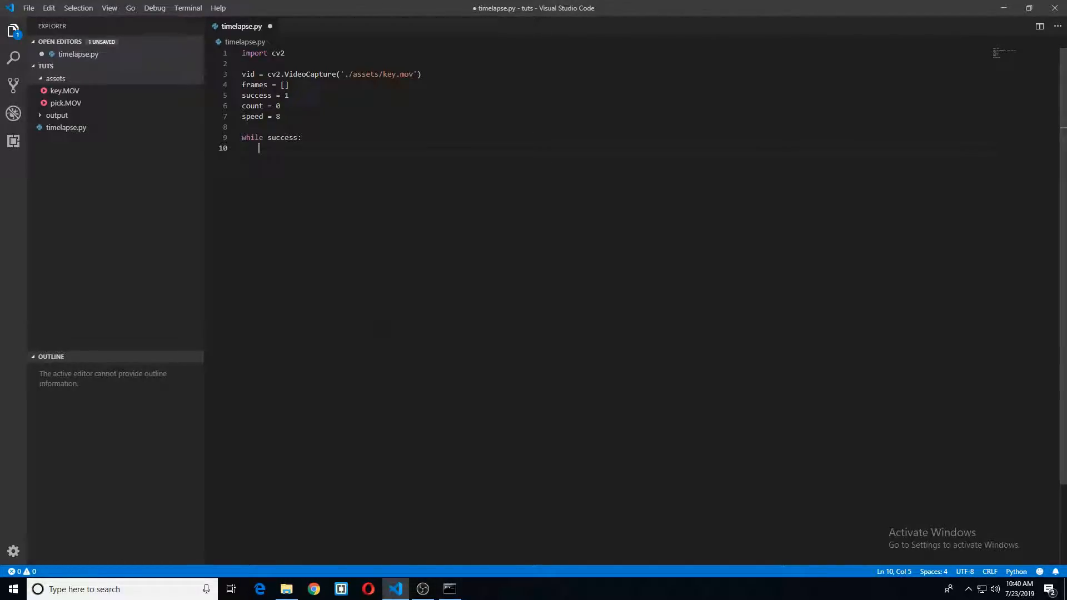
text(success, image =)
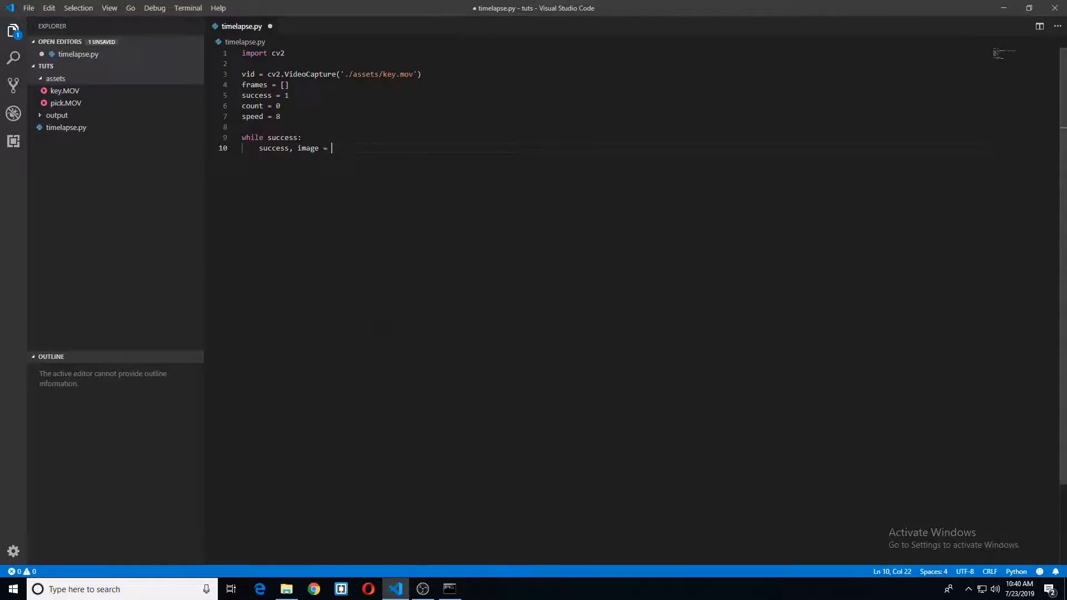
text(cv2)
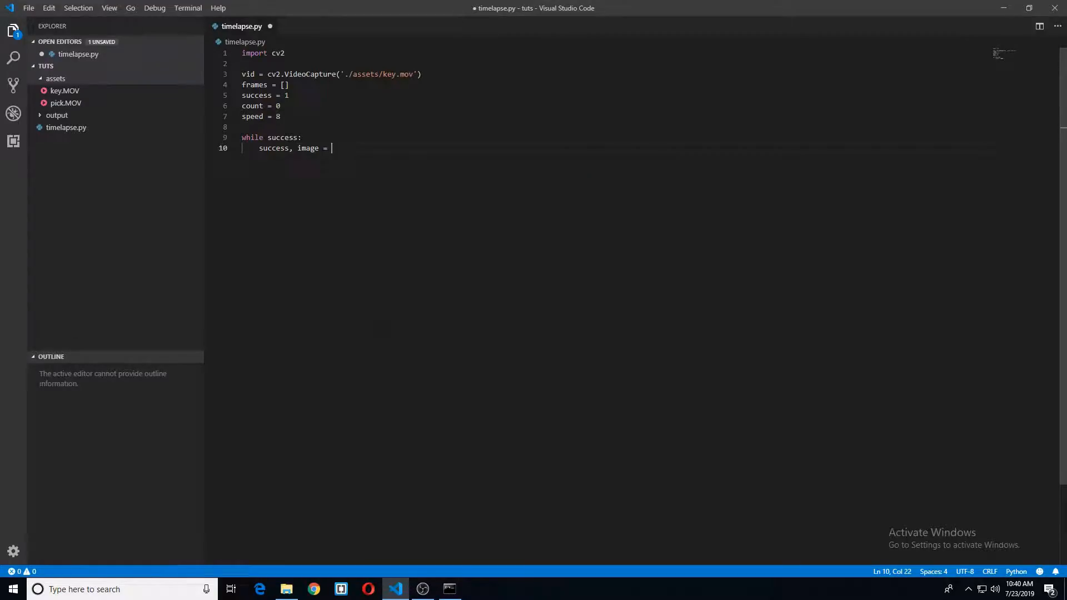
text(vid.read)
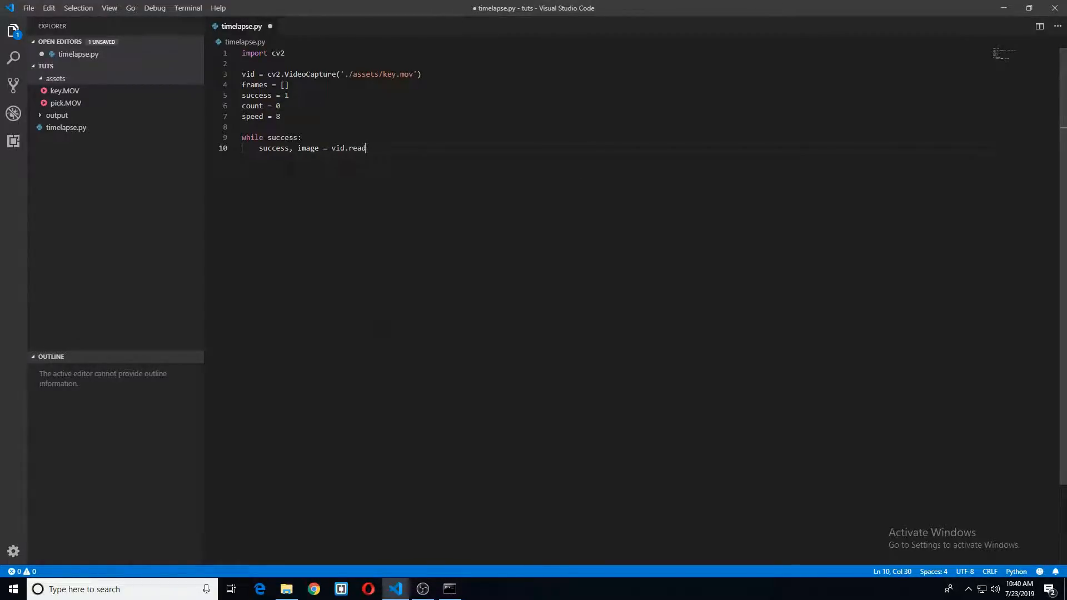
text(())
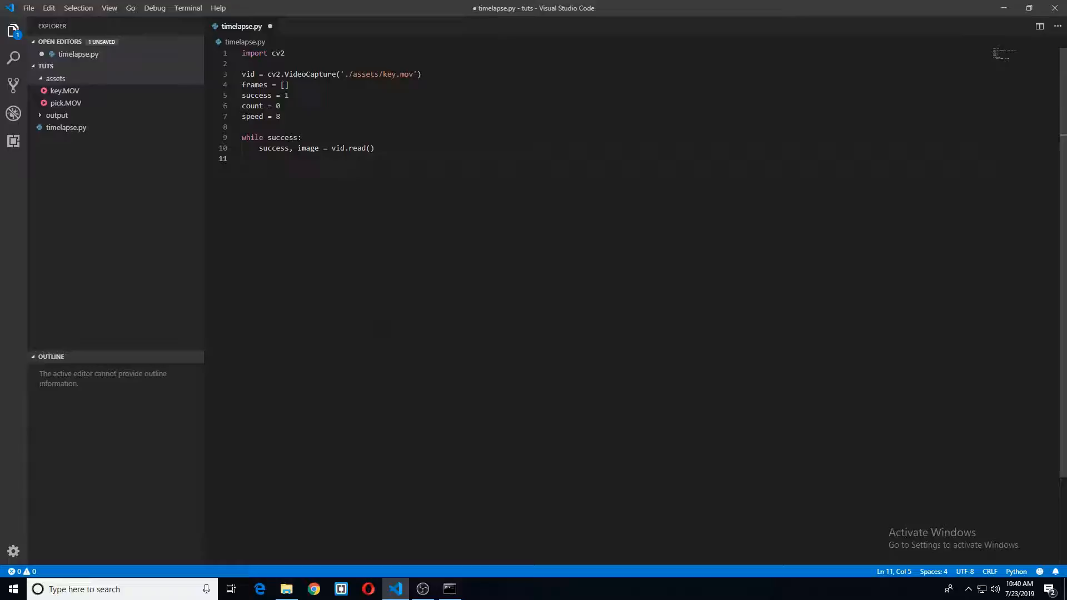
Append image to frames when count % speed == 0, then increment count
text(if()
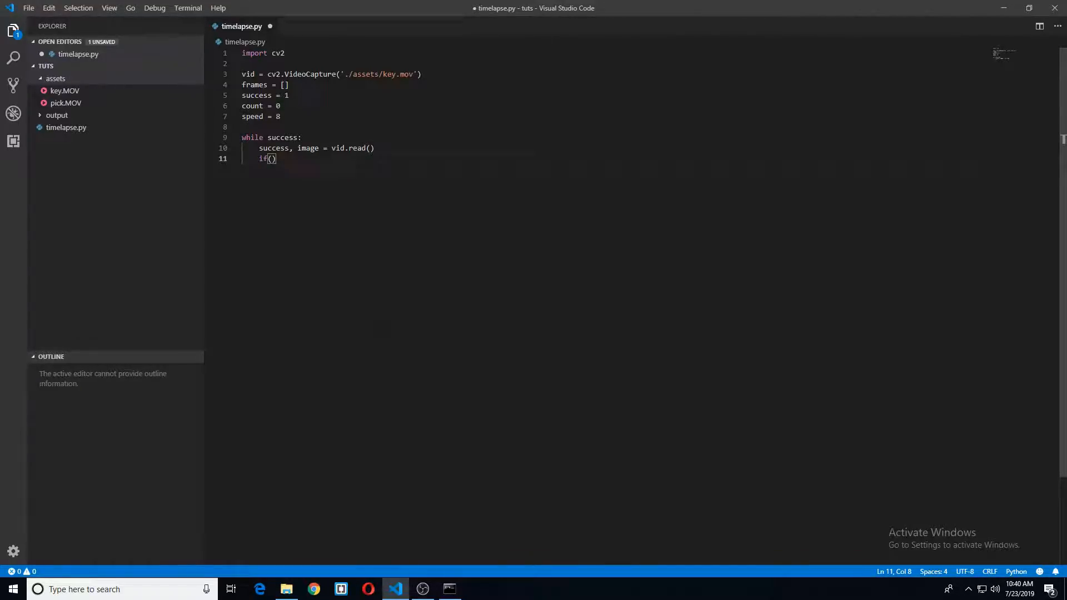
text(count %)
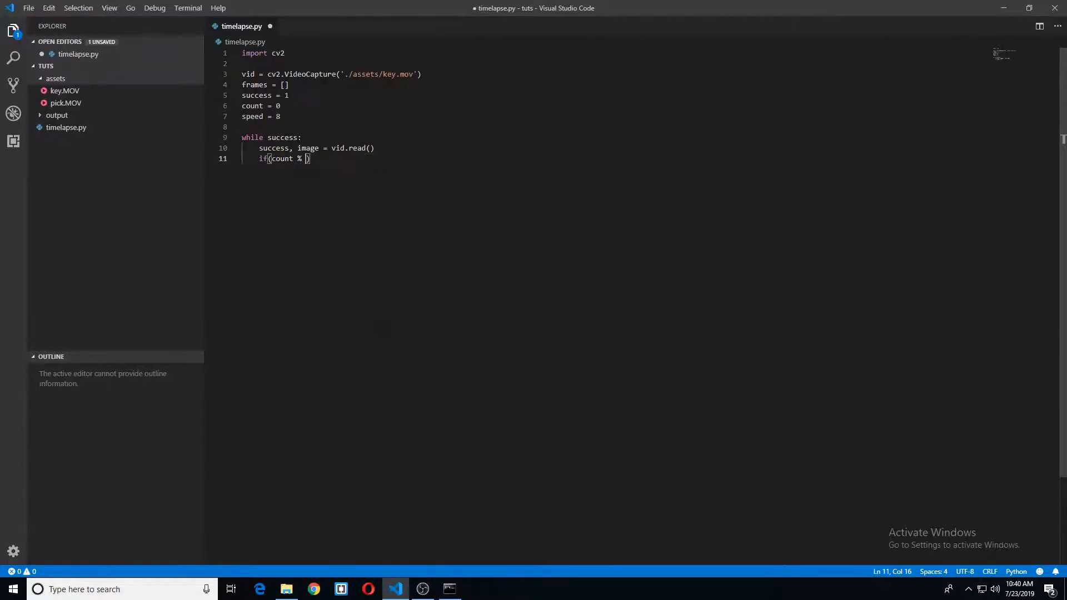
text(speed)
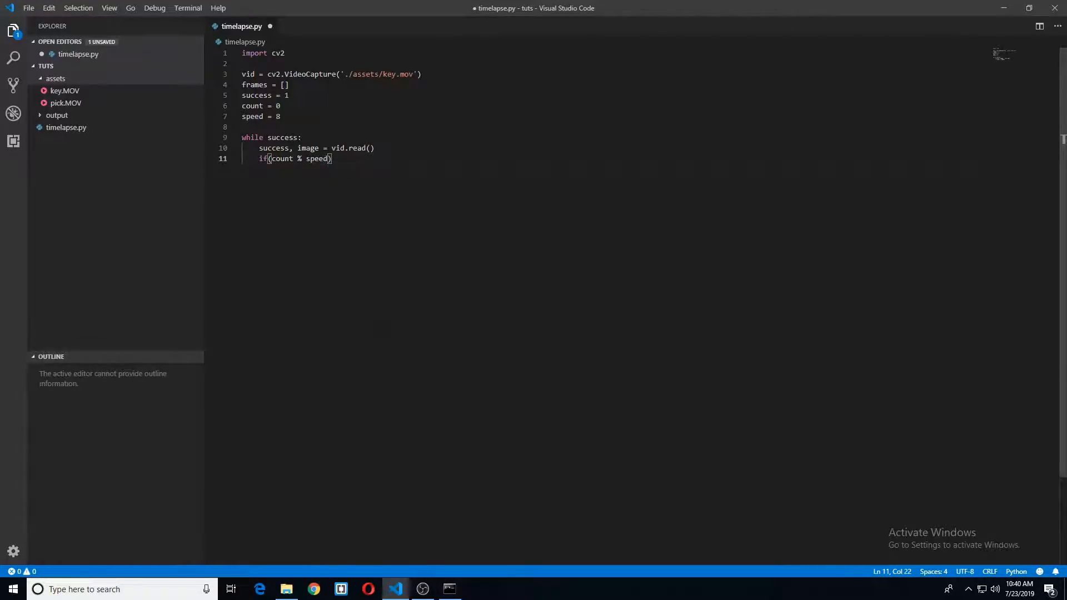
text(== 0)
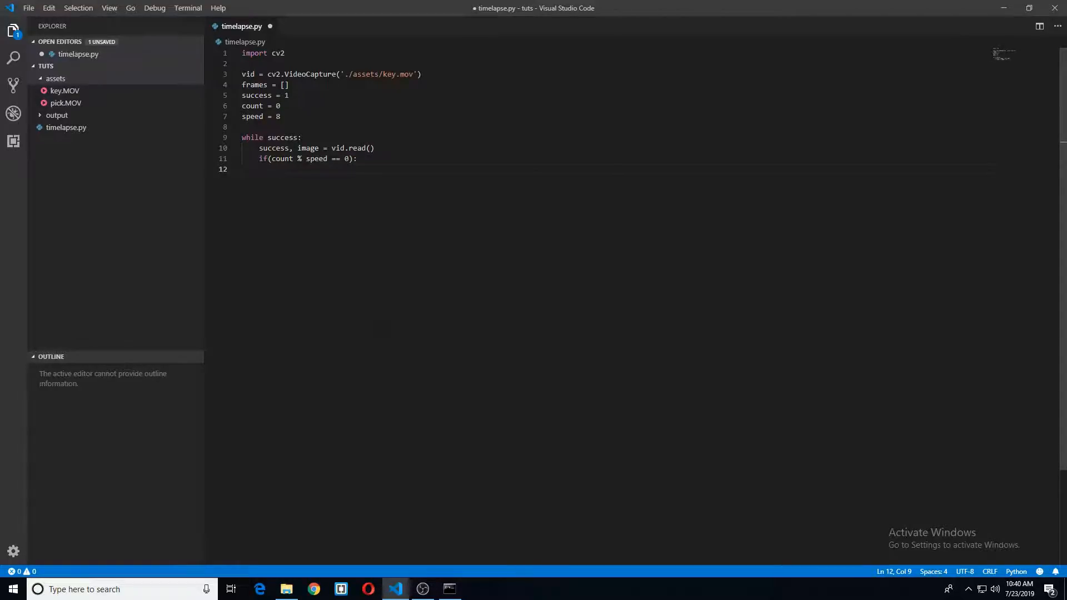
text(frames.appe)
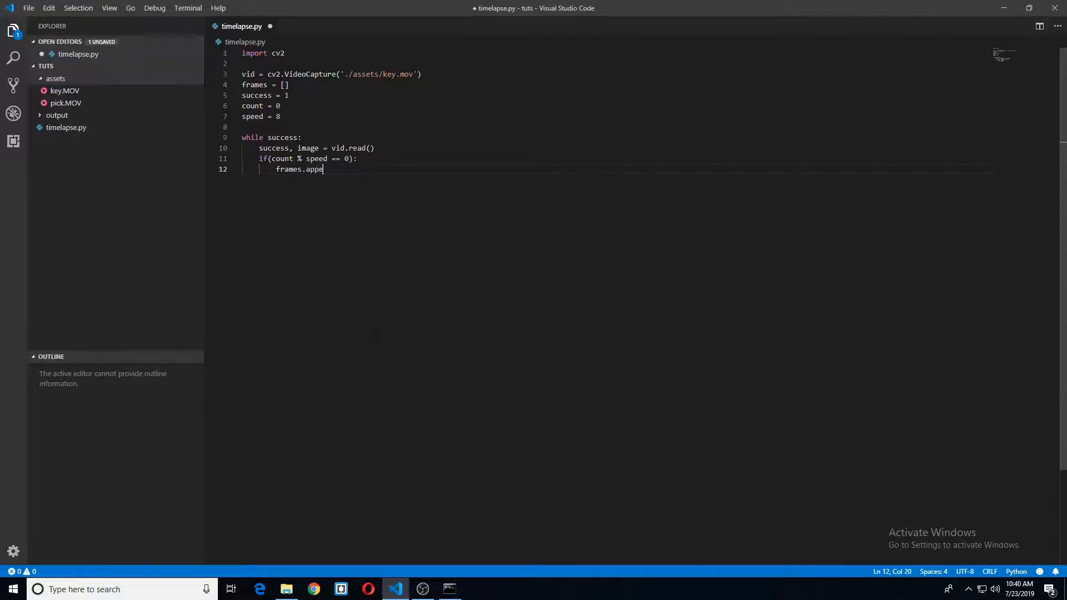
text(nd(image)
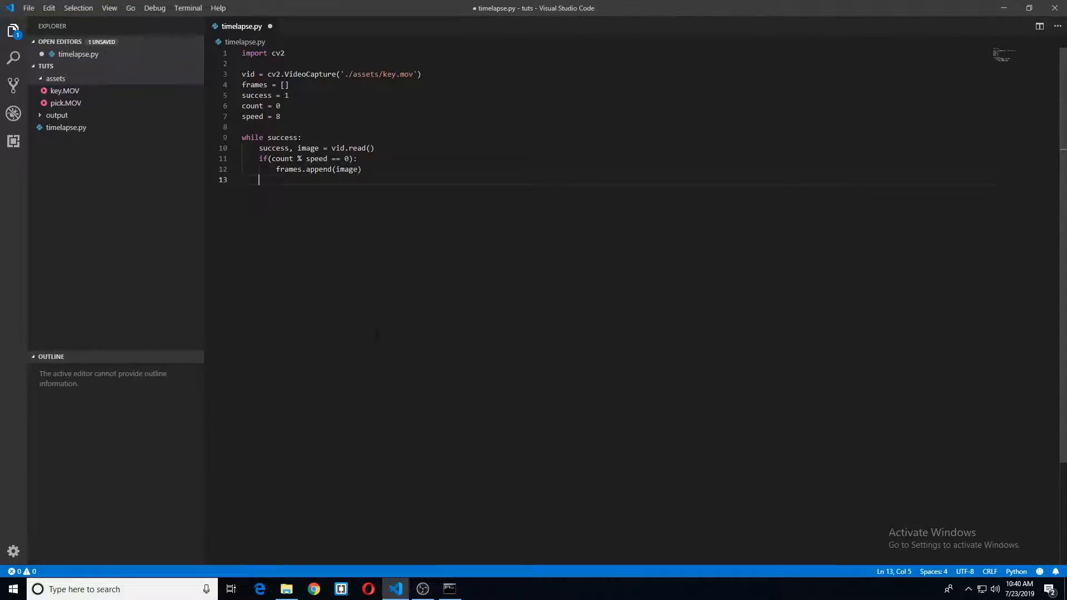
text(count)
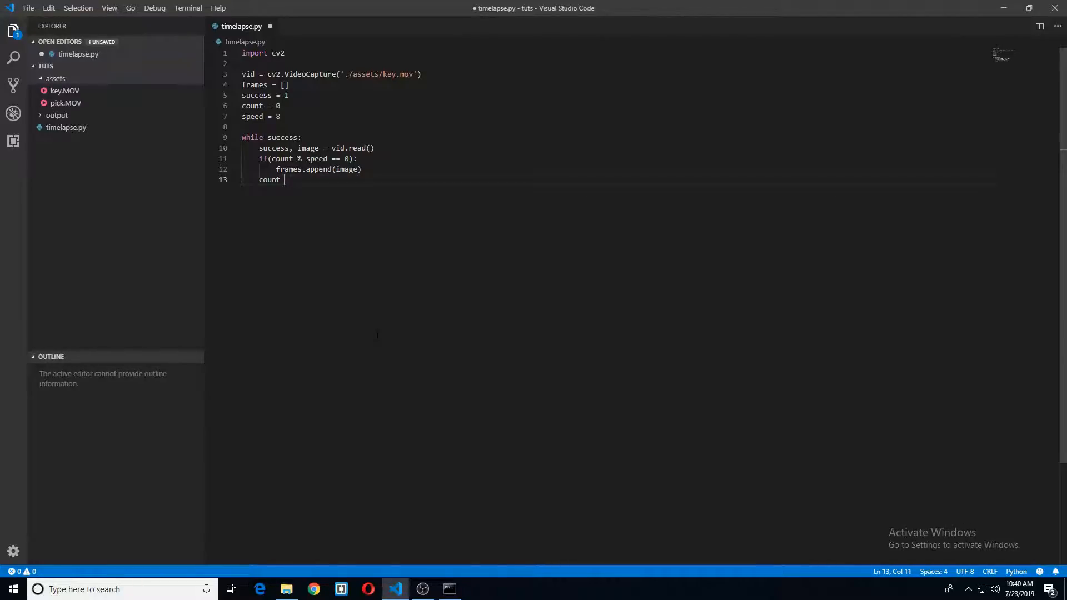
text(+= 1)
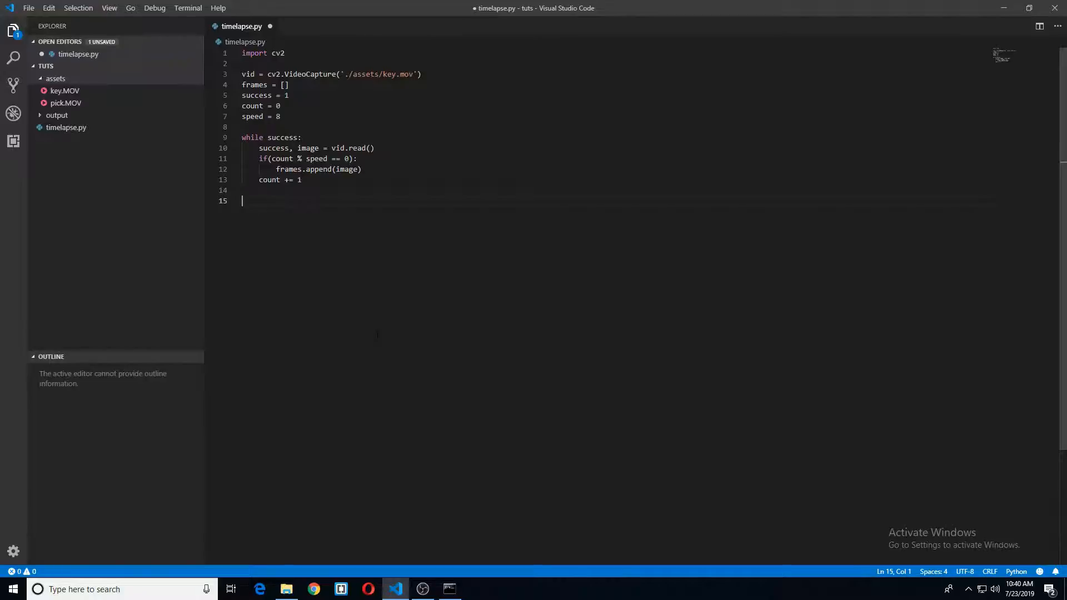
Start a writer = cv2.VideoWriter line targeting './output/tl.mp4'
text(writer)
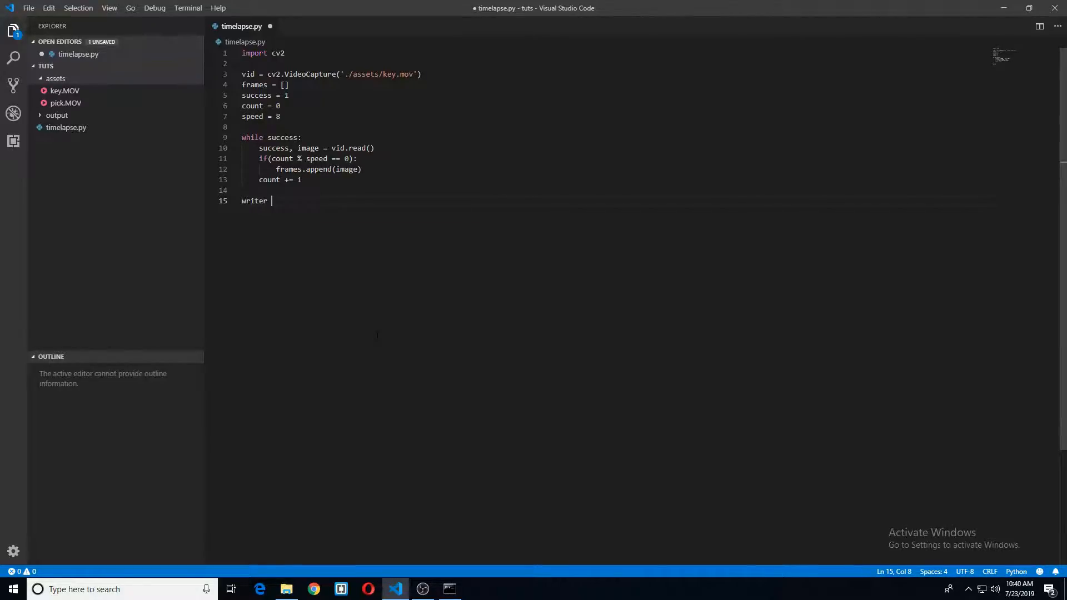
text(= cv)
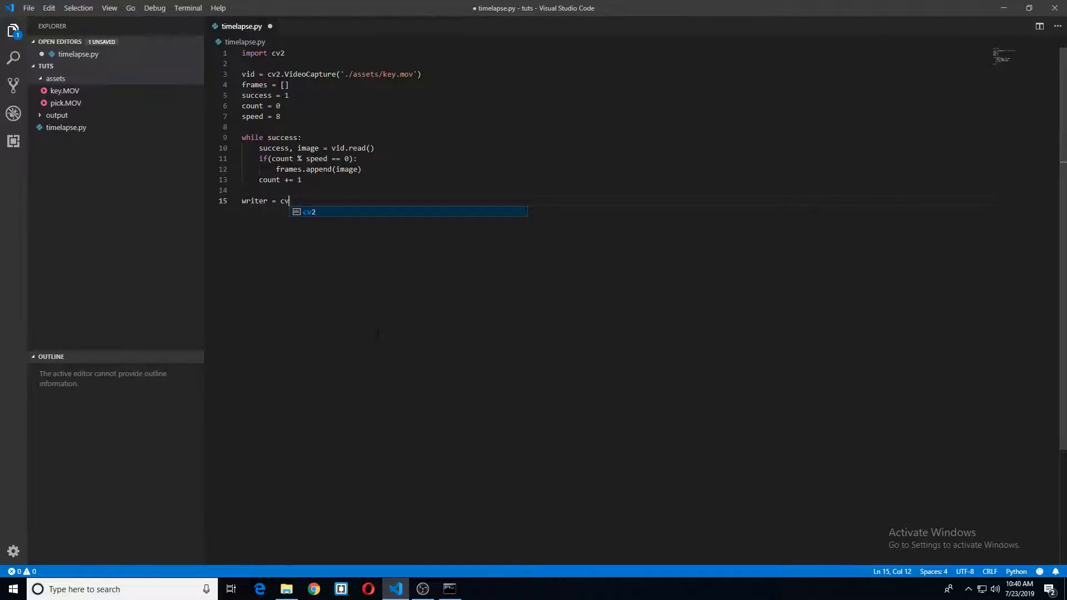
text(2.)
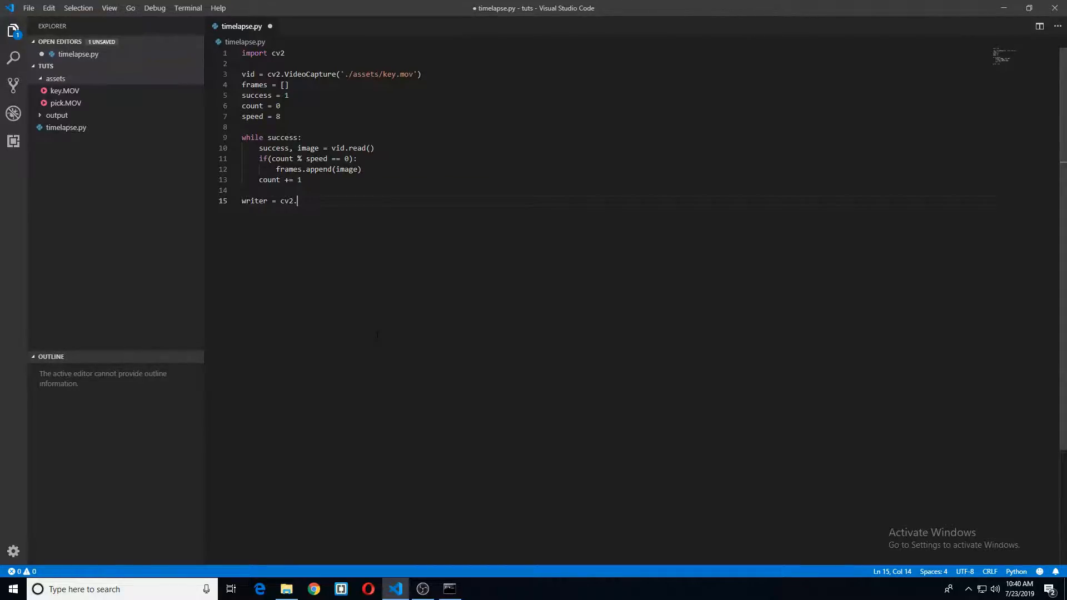
text(Video)
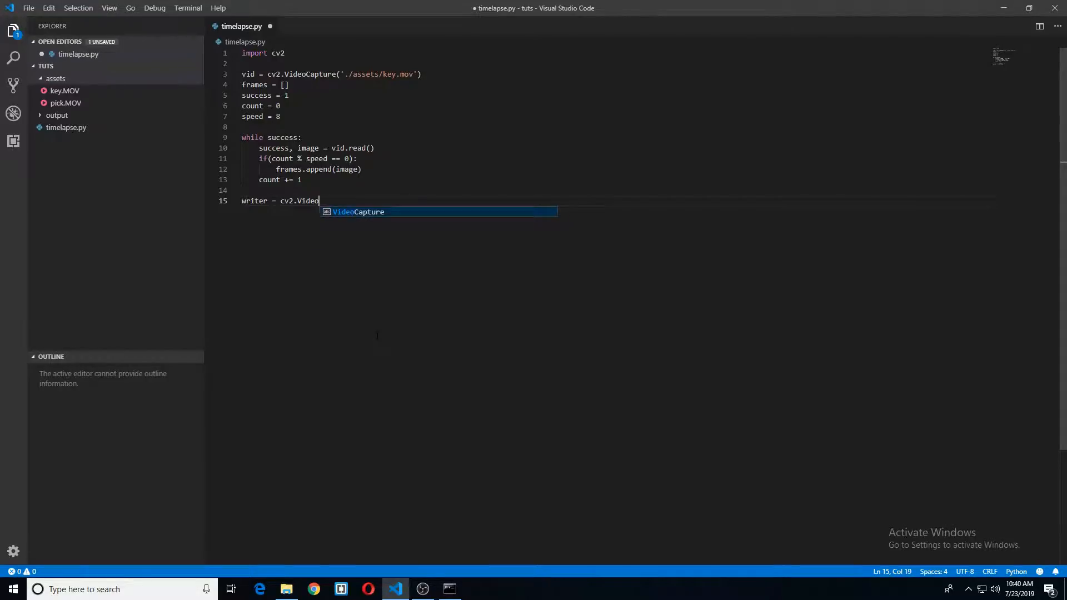
text(Writer)
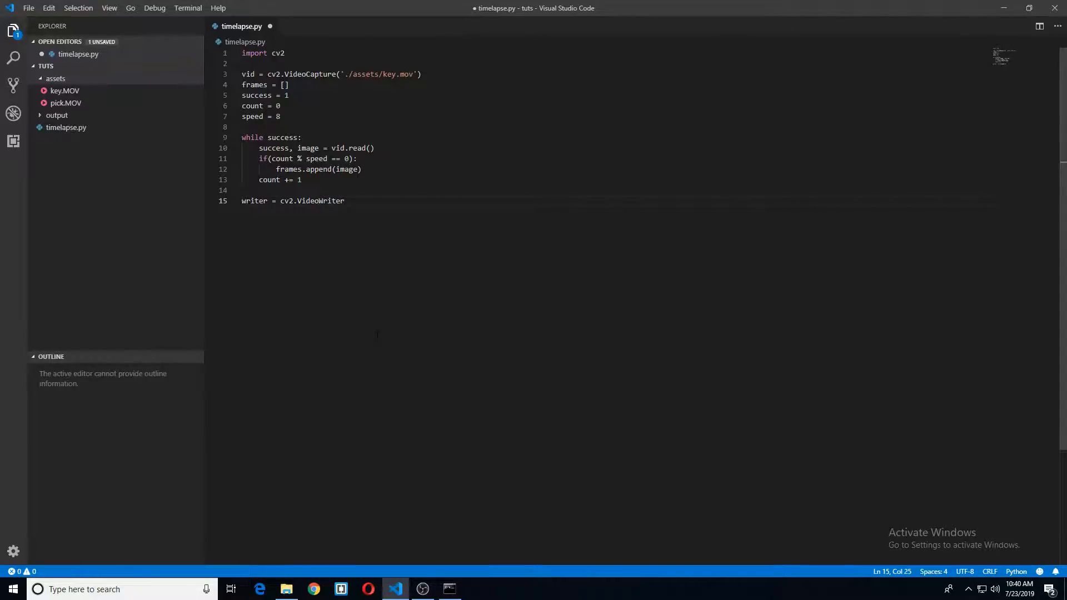
text(())
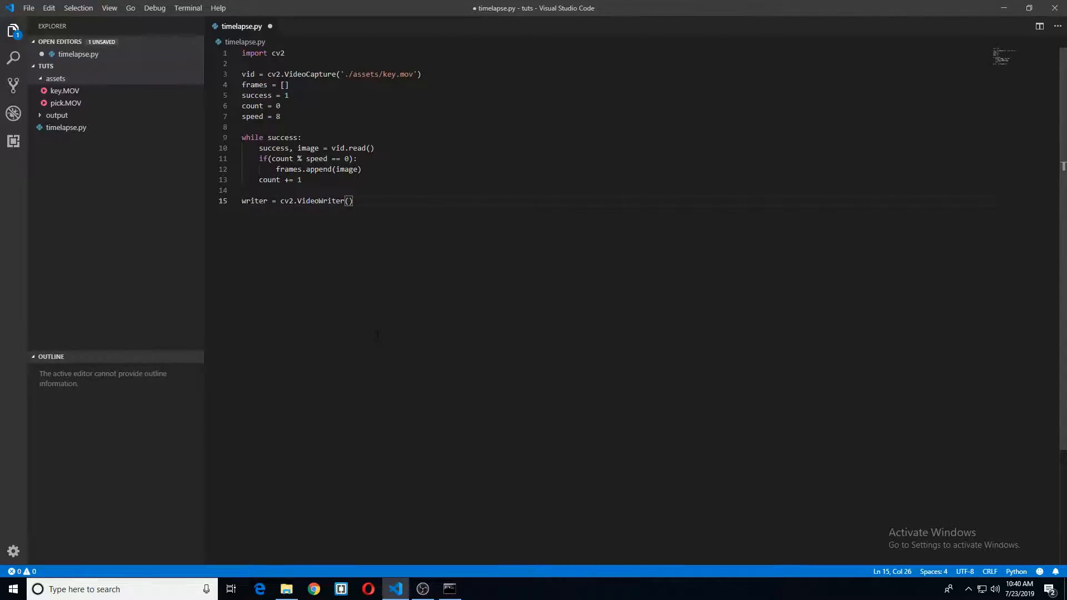
text('')
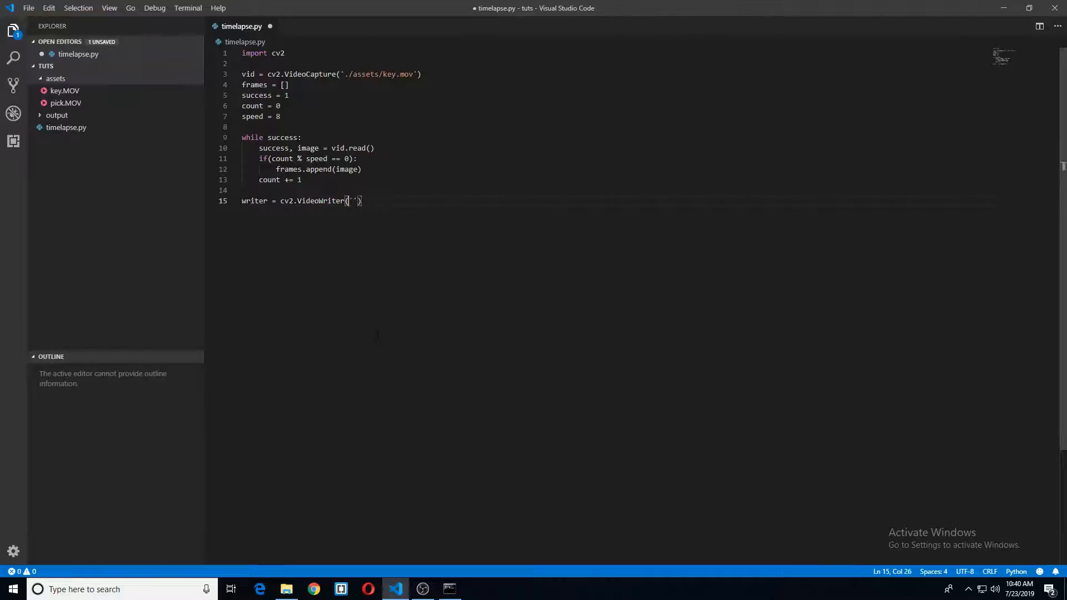
text(./)
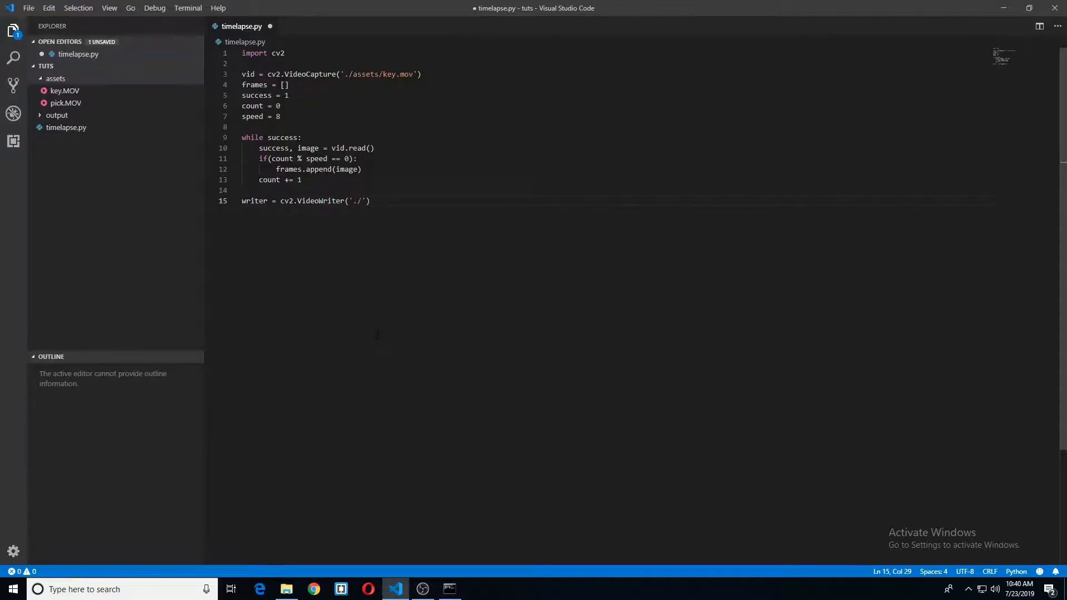
text(output)
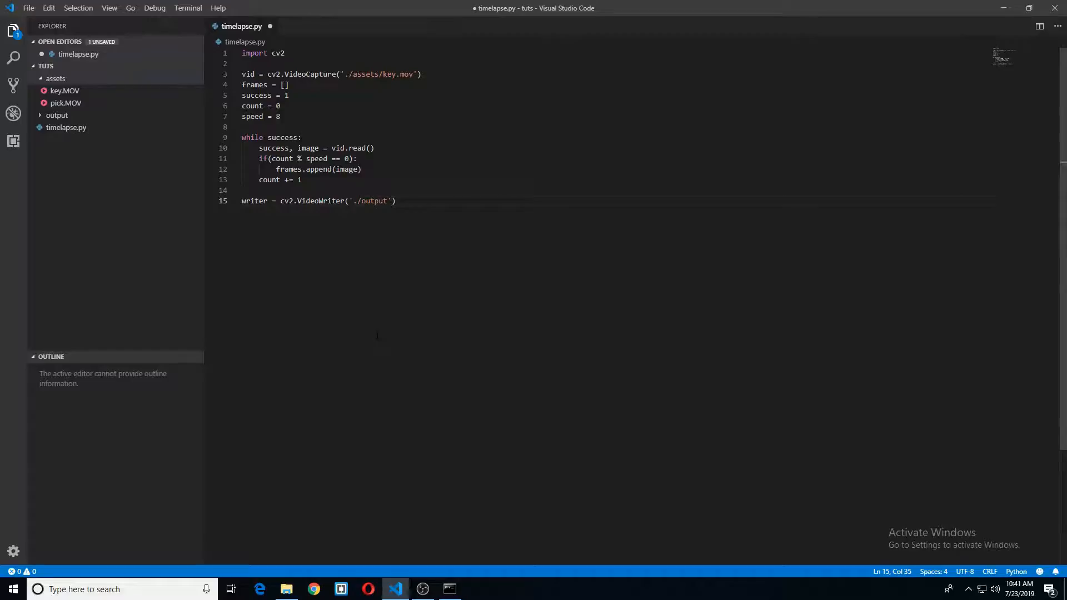
text(/tl)
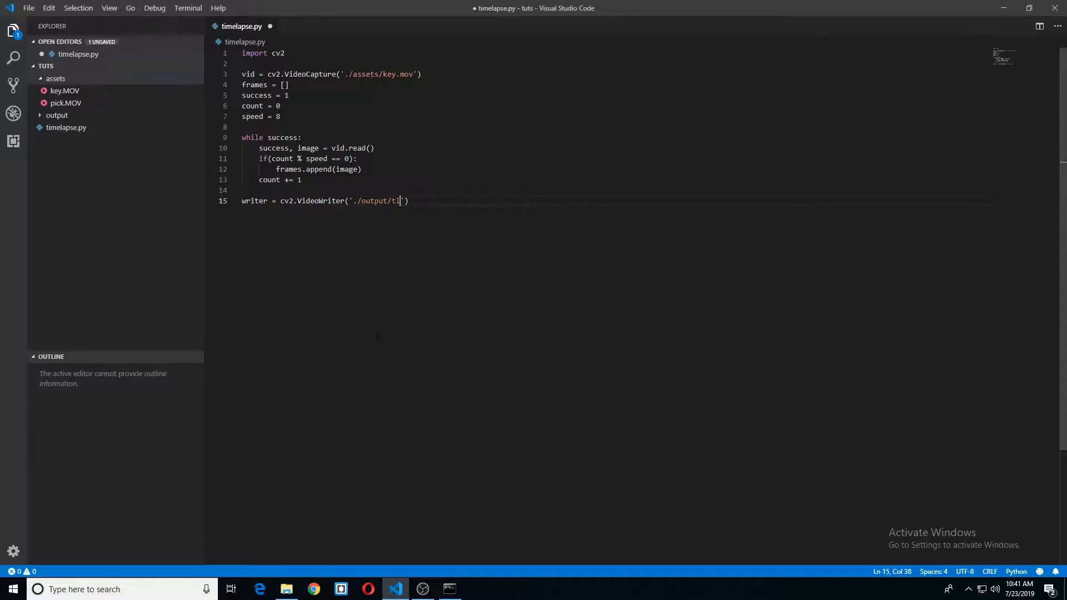
text(.mp4)
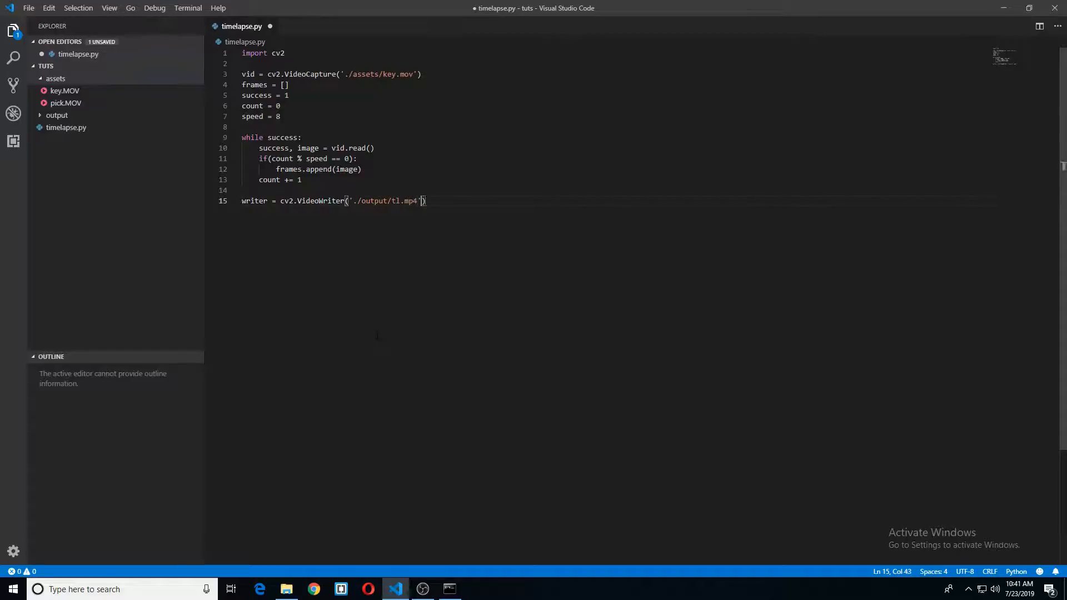
text(,)
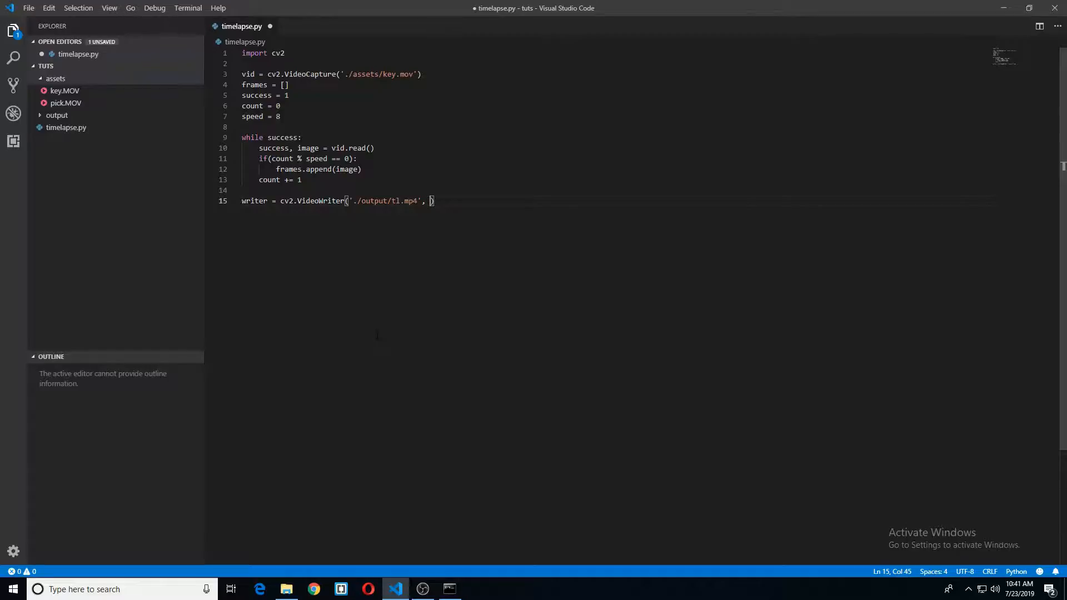
Add cv2.VideoWriter_fourcc(*"MP4V") as the writer's codec argument
text(cv2.,)
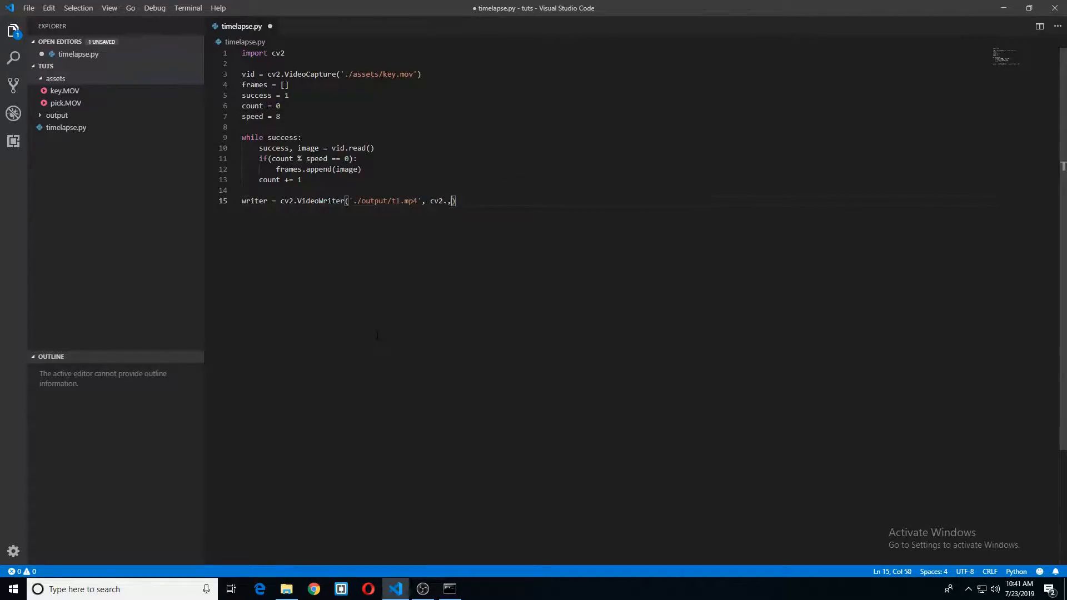
key(Backspace)
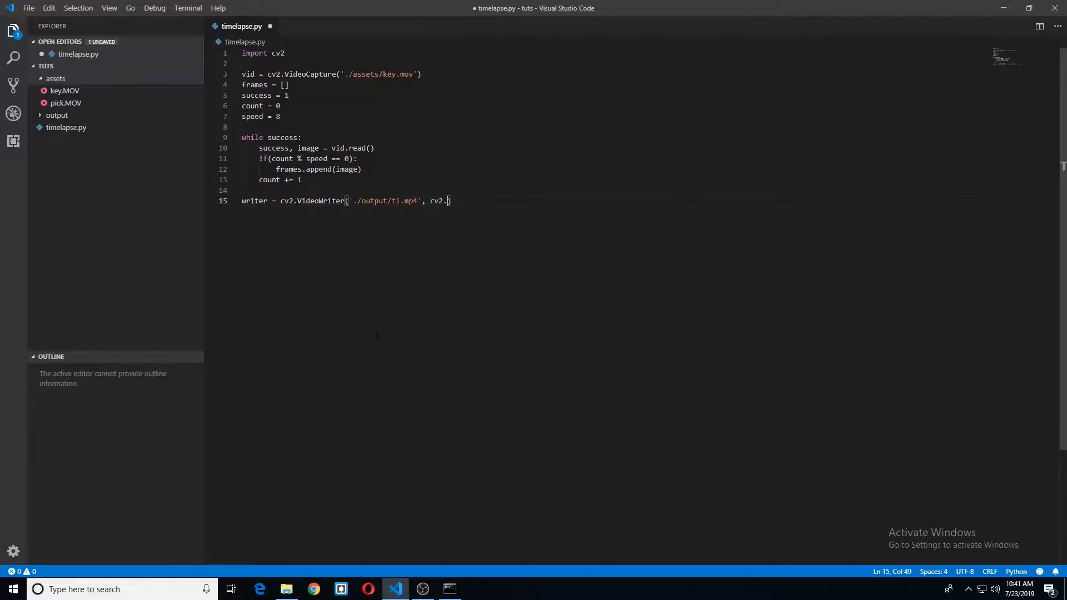
text(VideoWriter_fou)
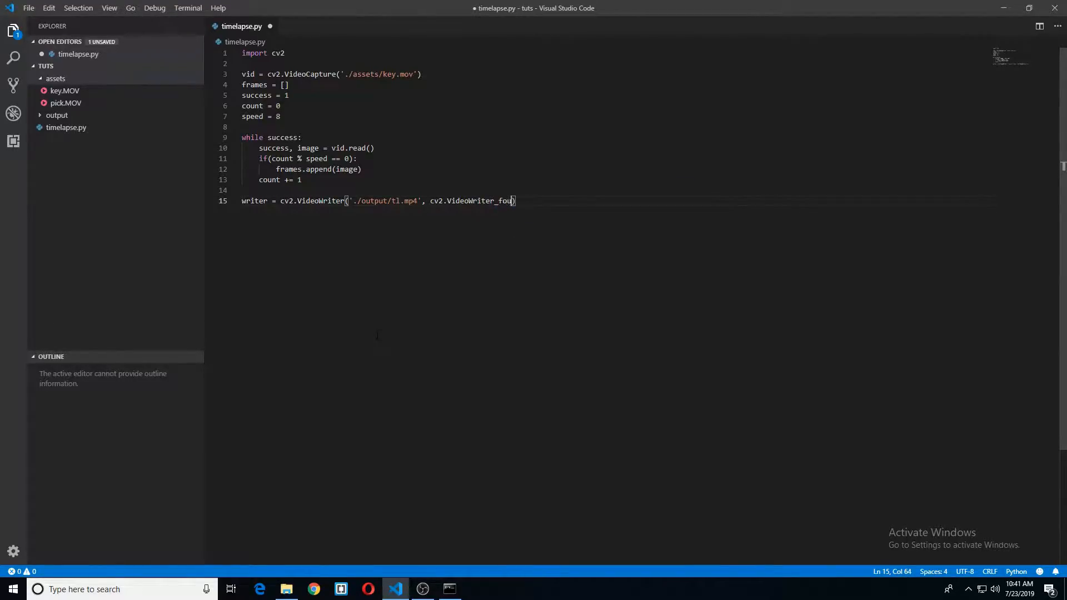
text(rcc())
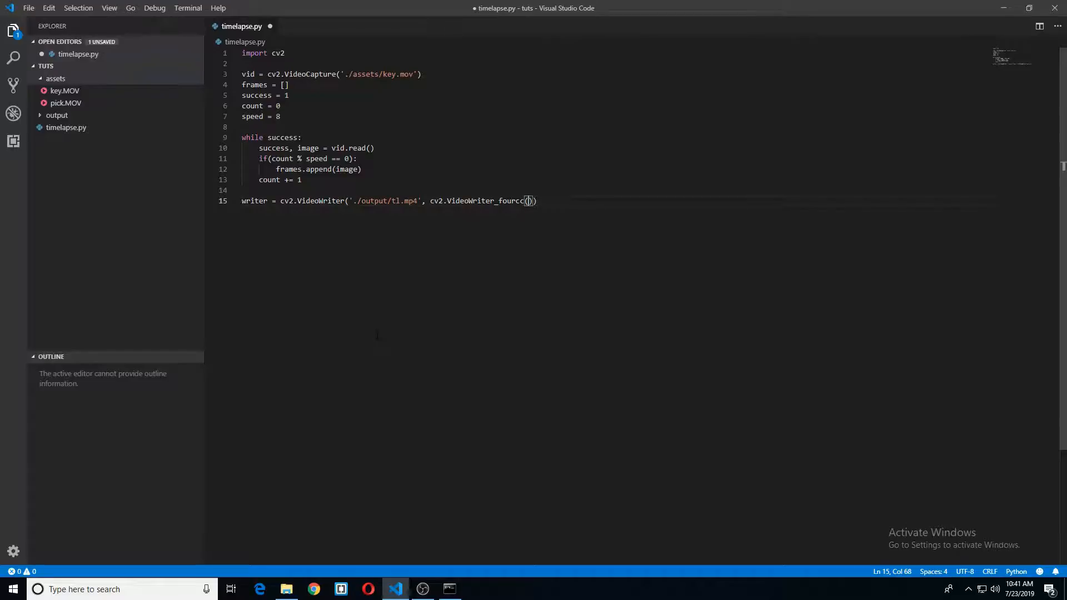
text(*"")
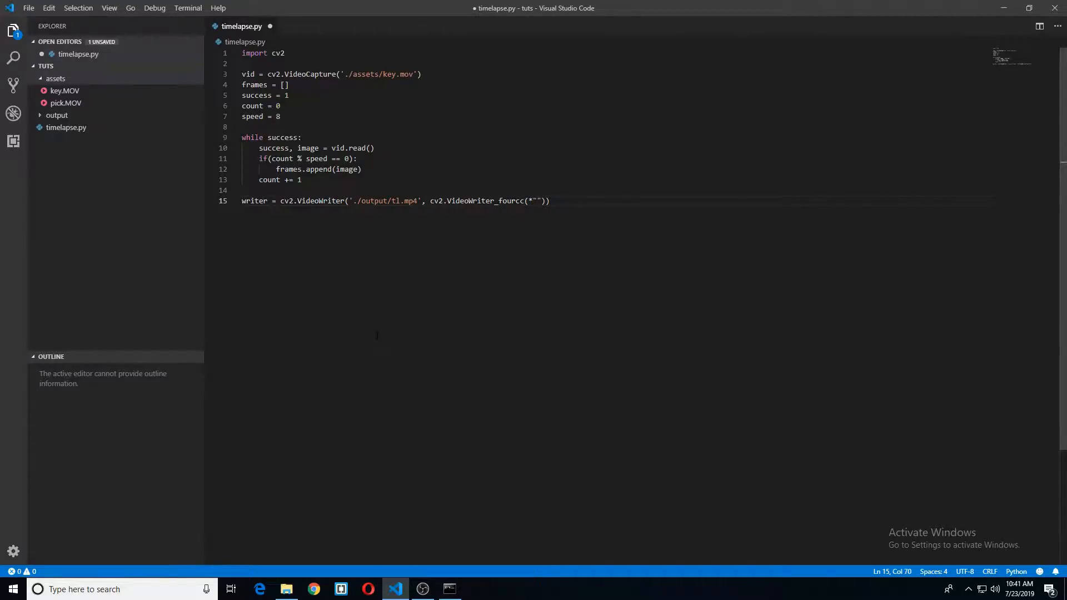
text(MP4V)
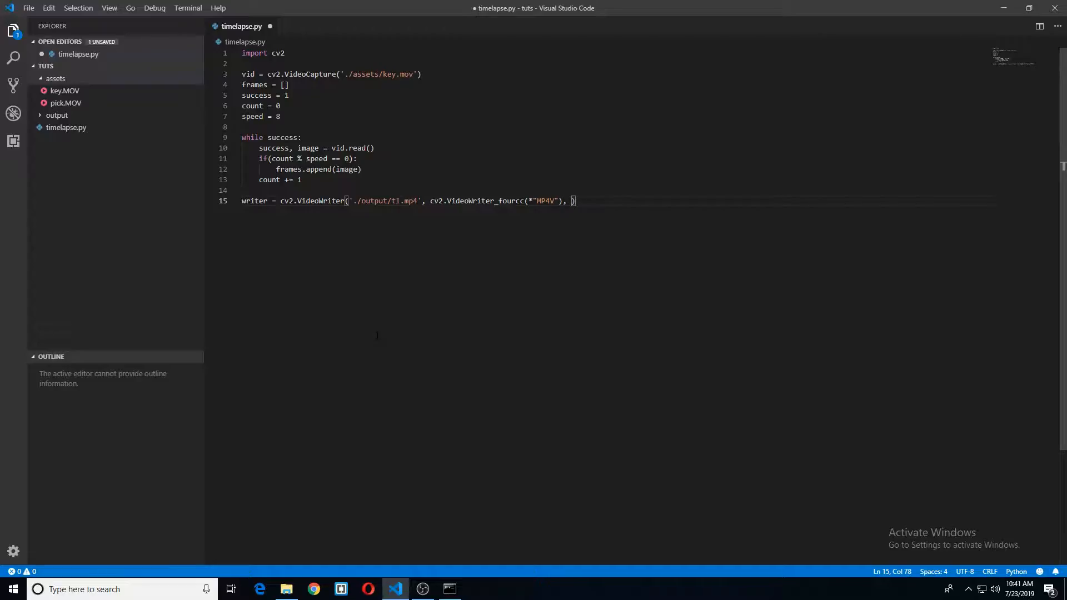
Give the writer 29.98 fps and a (1280, 720) frame size
text(29.9)
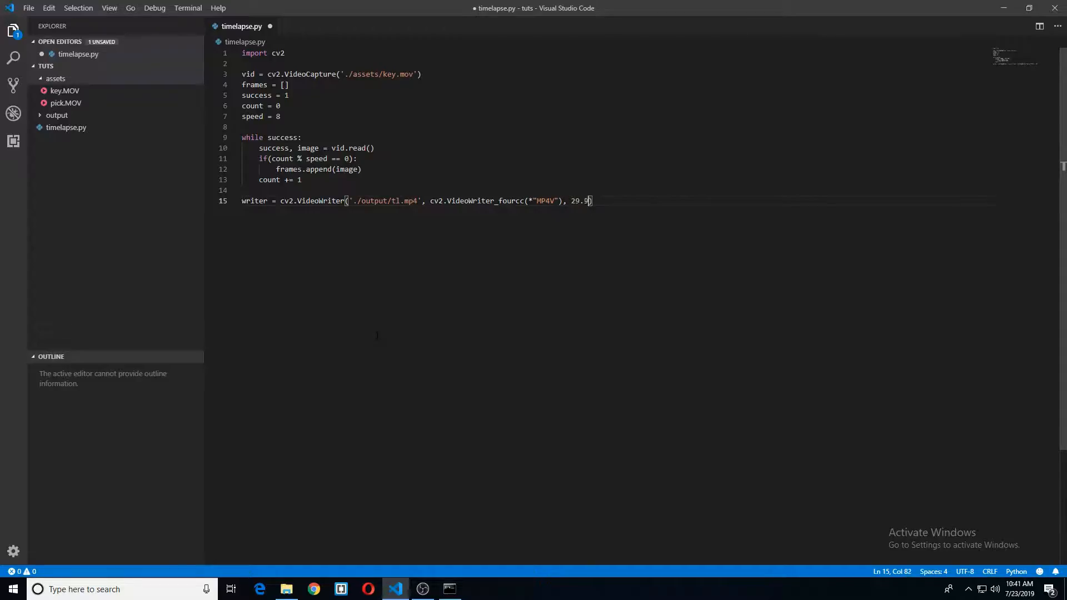
text(8)
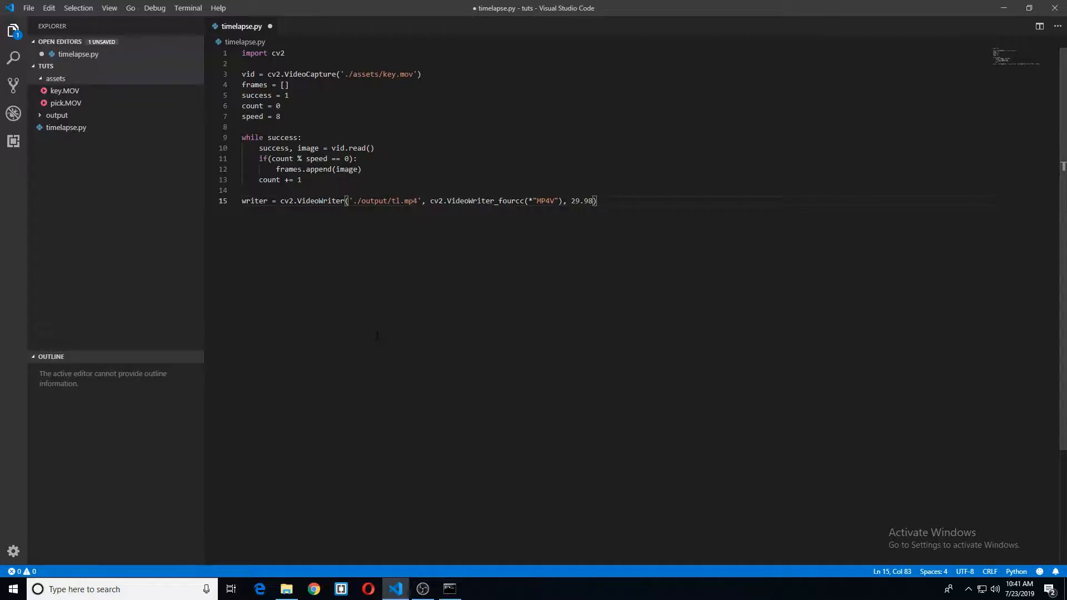
text(, ())
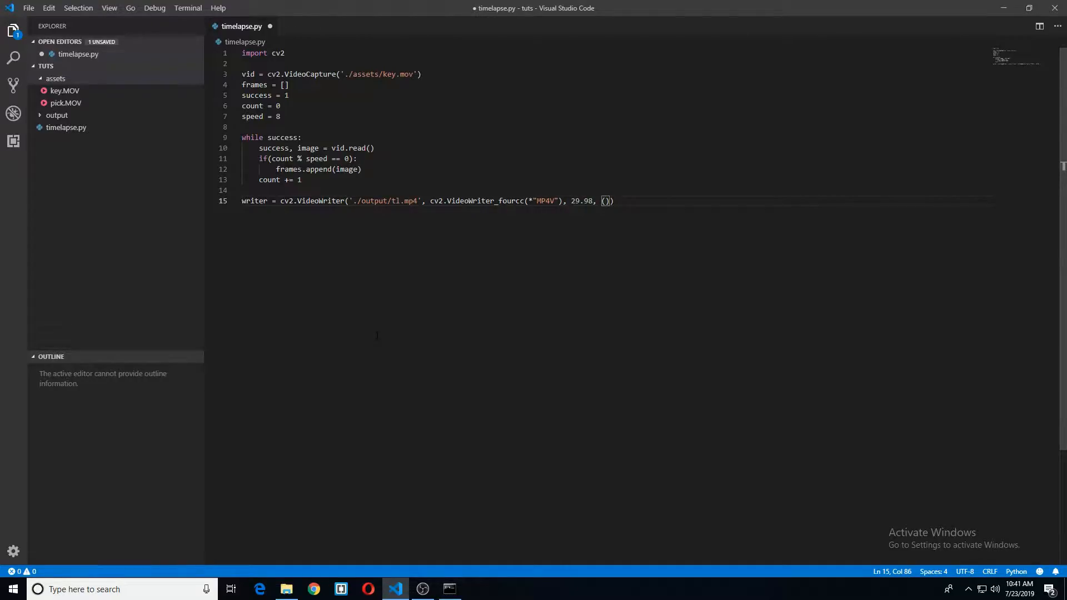
text(12)
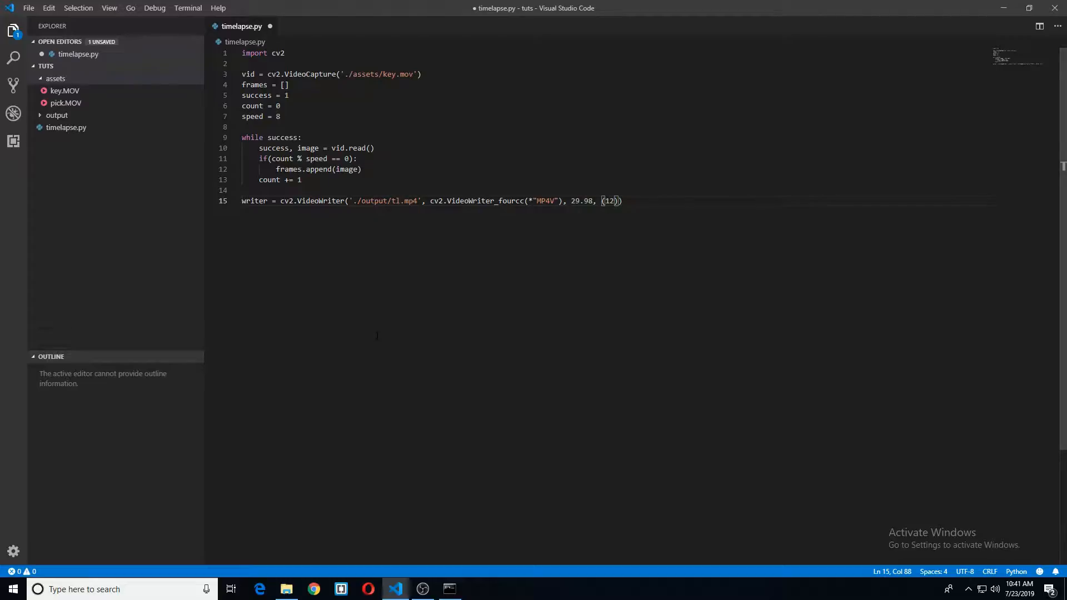
text(80)
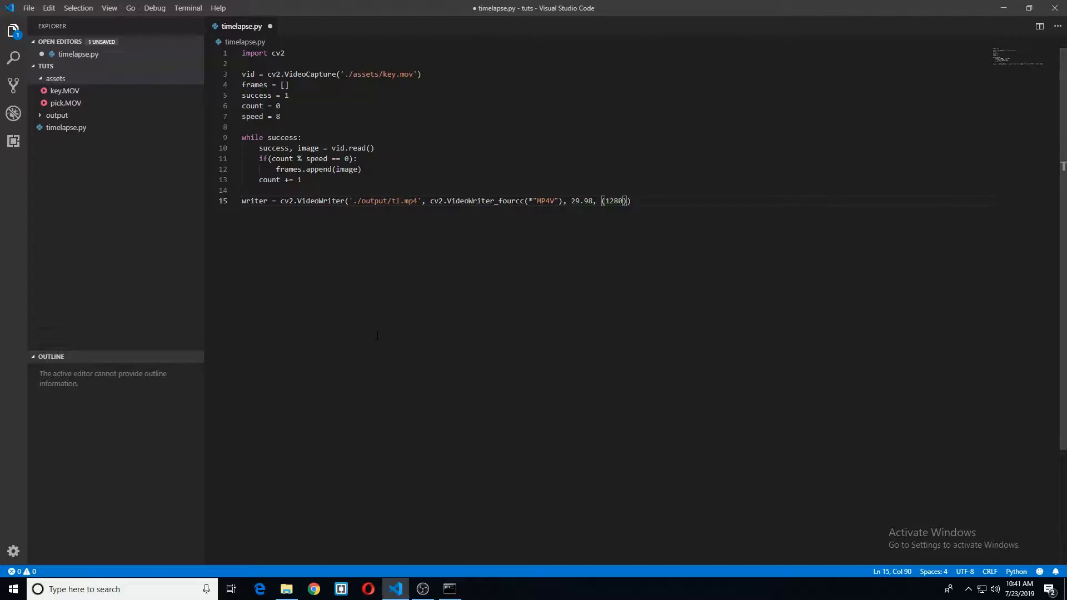
text(,)
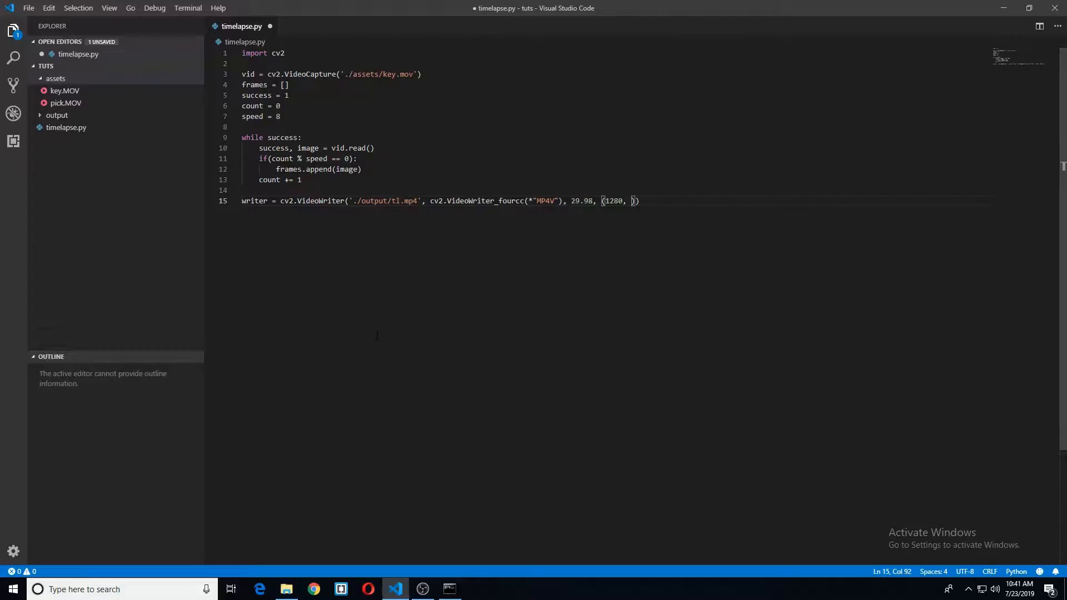
text(720))
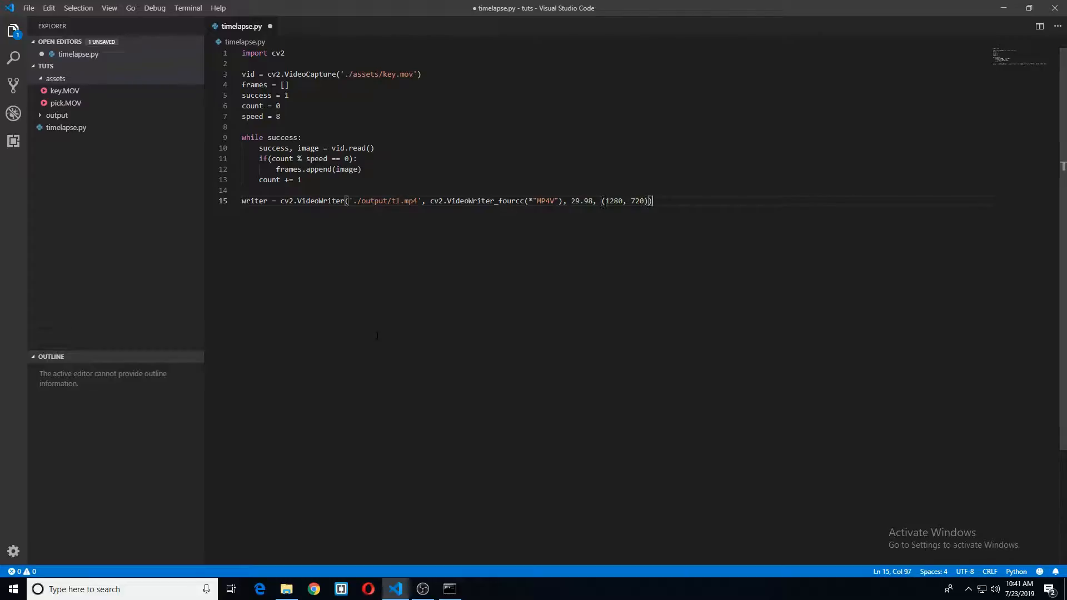
Loop over frames calling writer.write(frame), then call writer.release()
key(Enter)
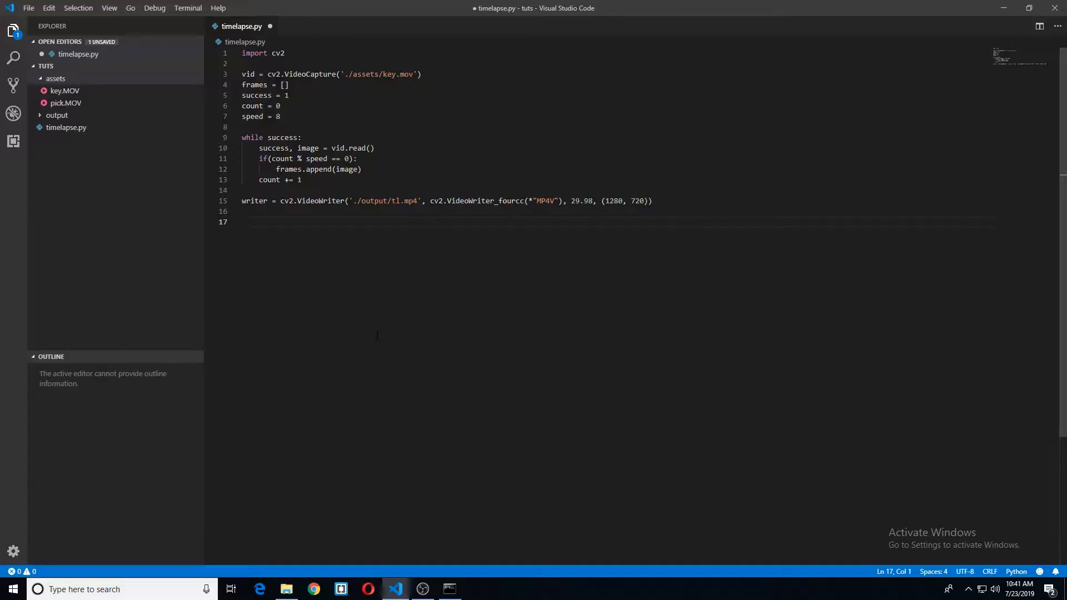
text(for frame in)
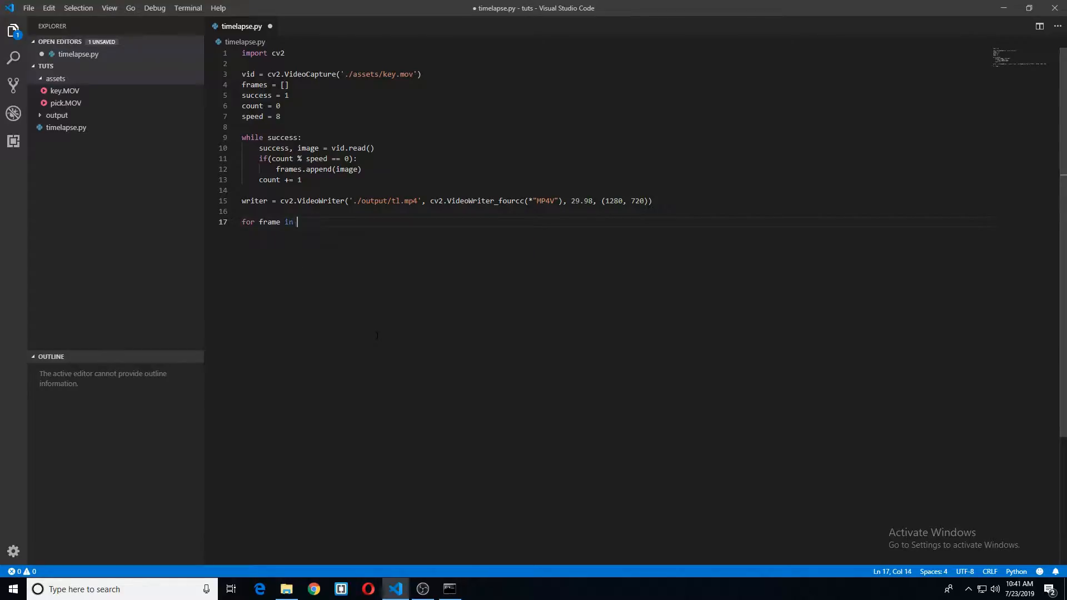
text(frames:)
text(writer)
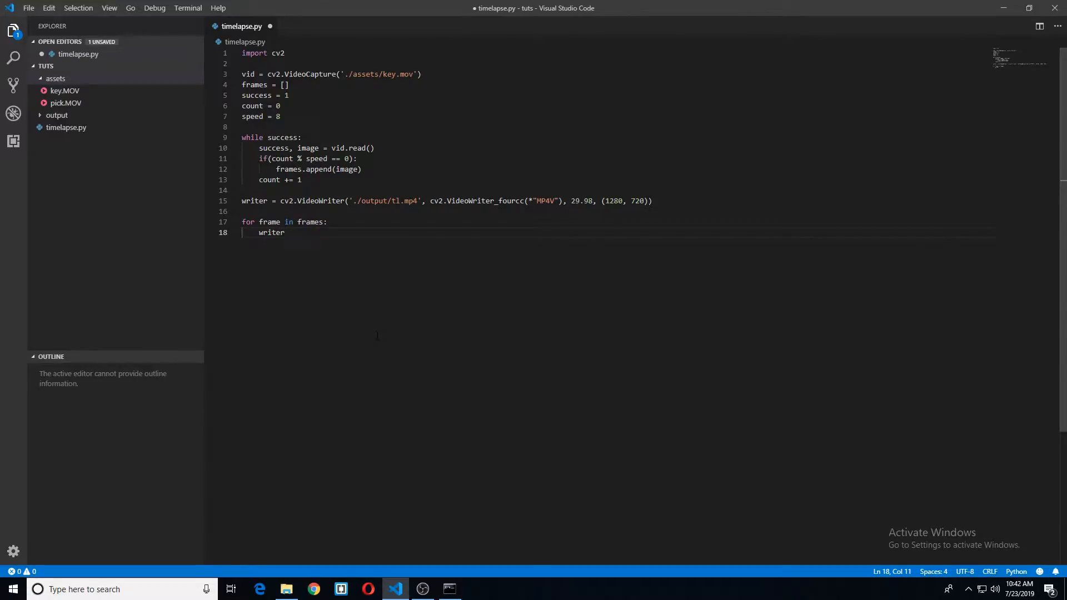
text(.write()
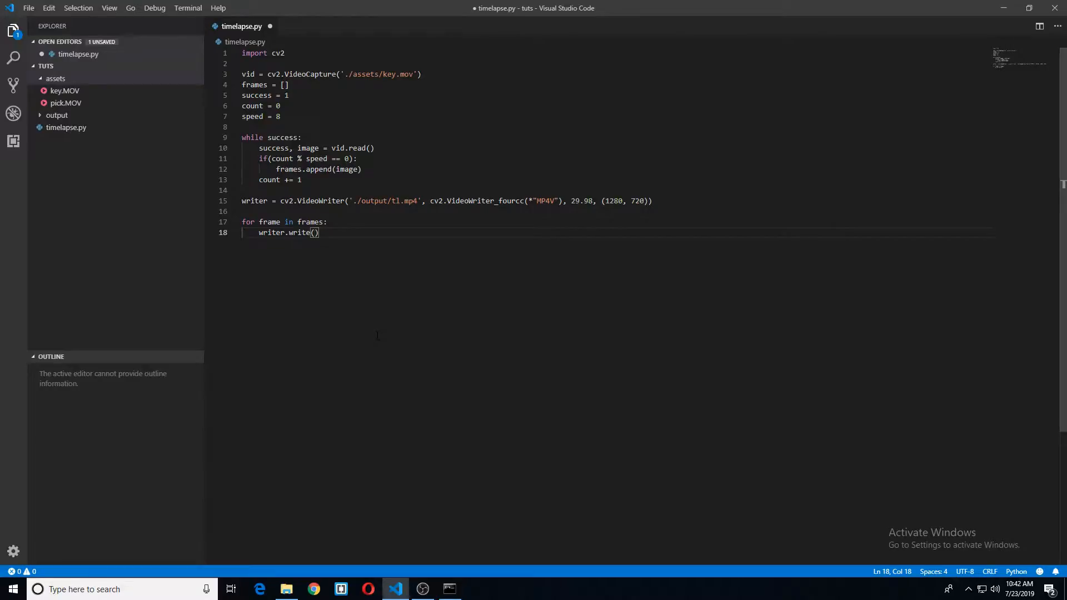
text(frame)
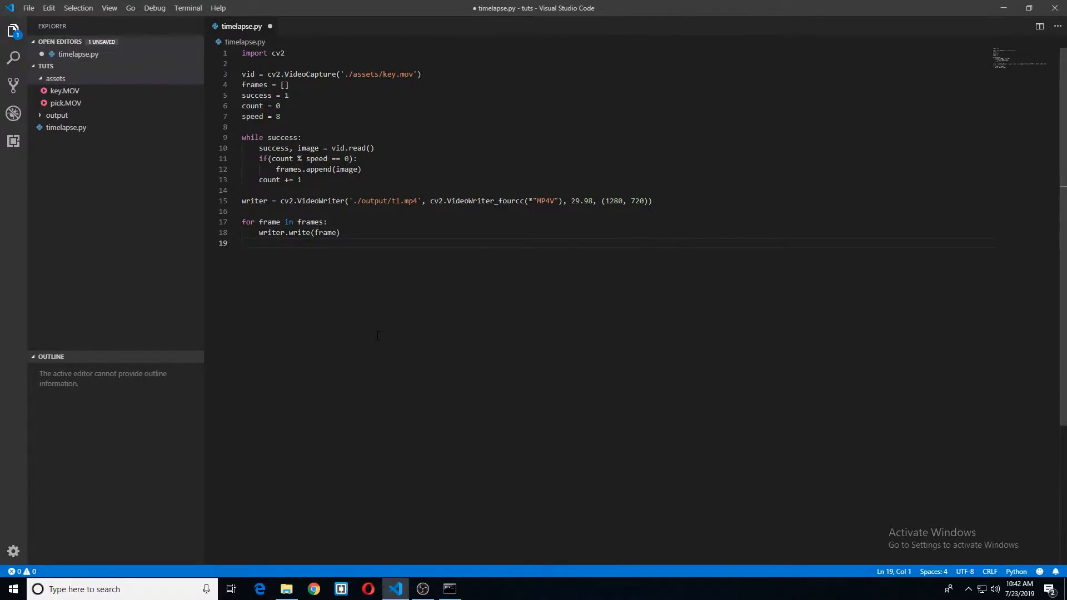
text(write)
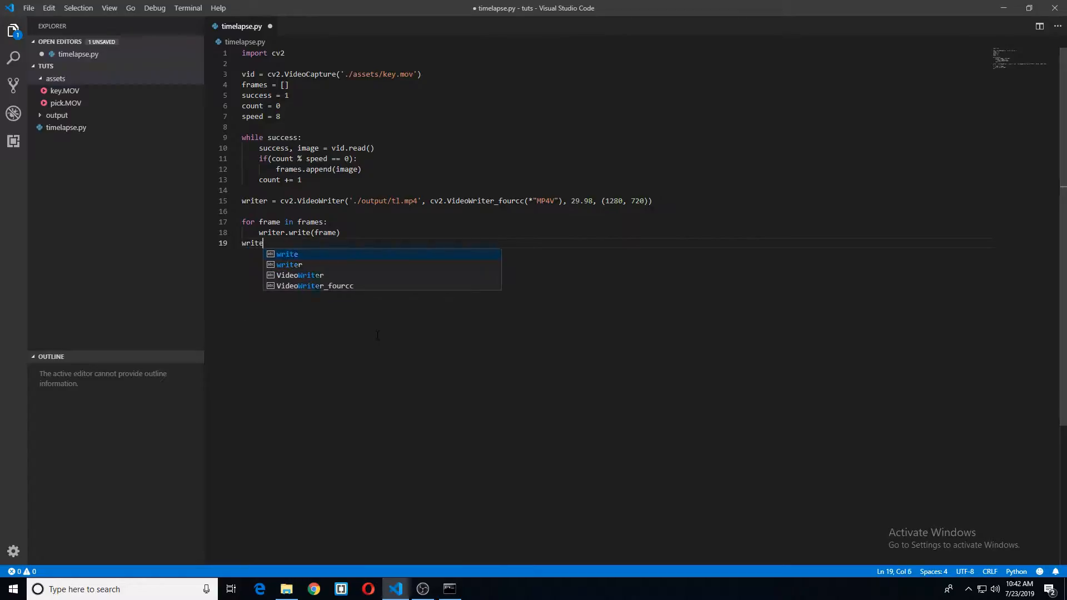
text(r.rele)
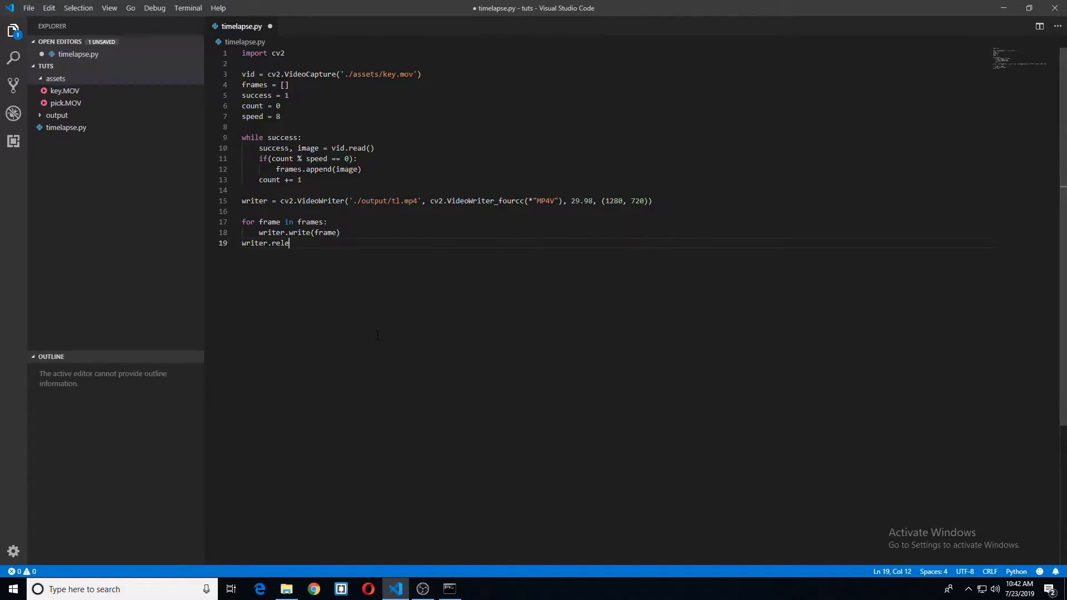
text(ase())
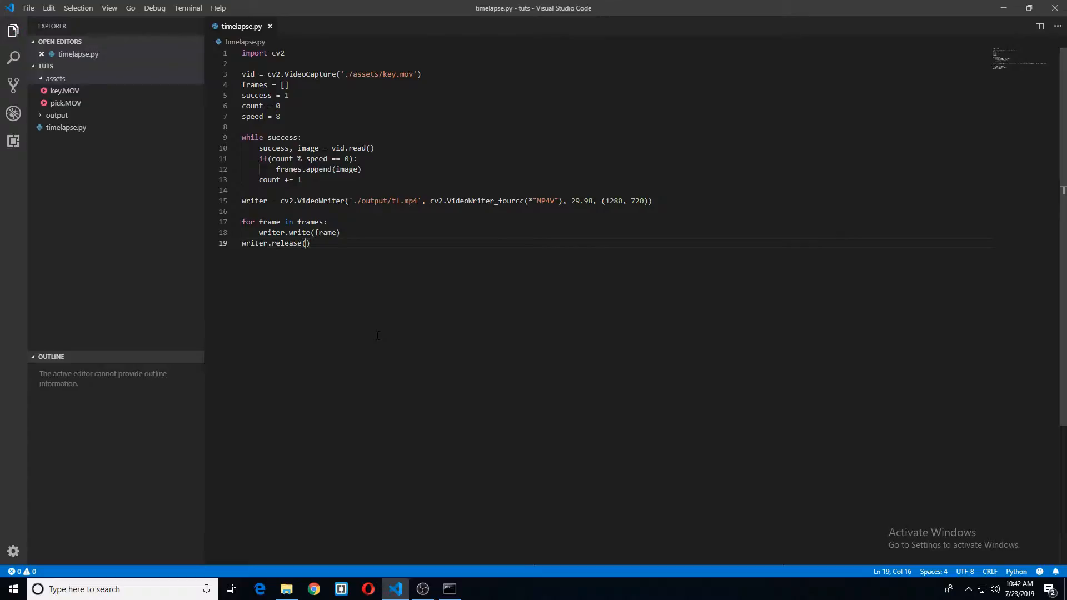
click(448, 589)
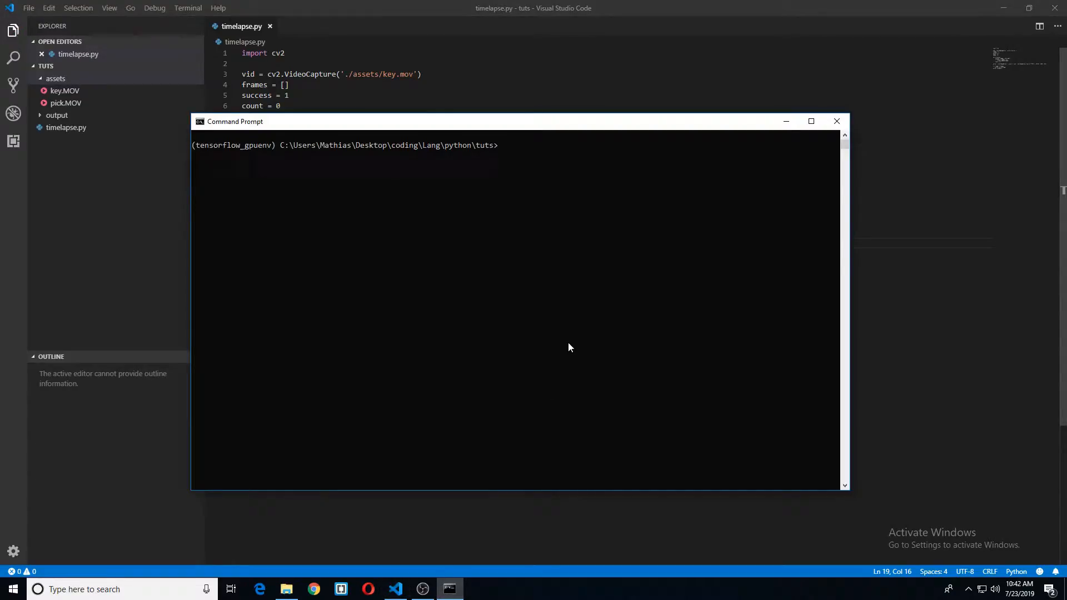
Run python timelapse.py in Command Prompt
text(pytho)
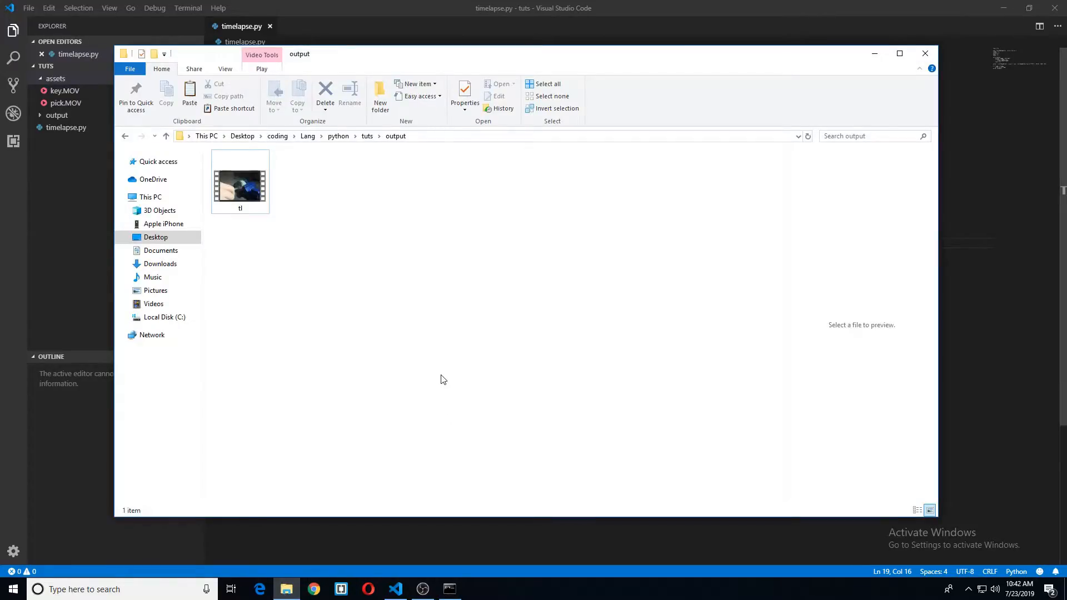
Compare tl (26.3 MB) in output against key (267 MB) in assets, then close Explorer
click(240, 180)
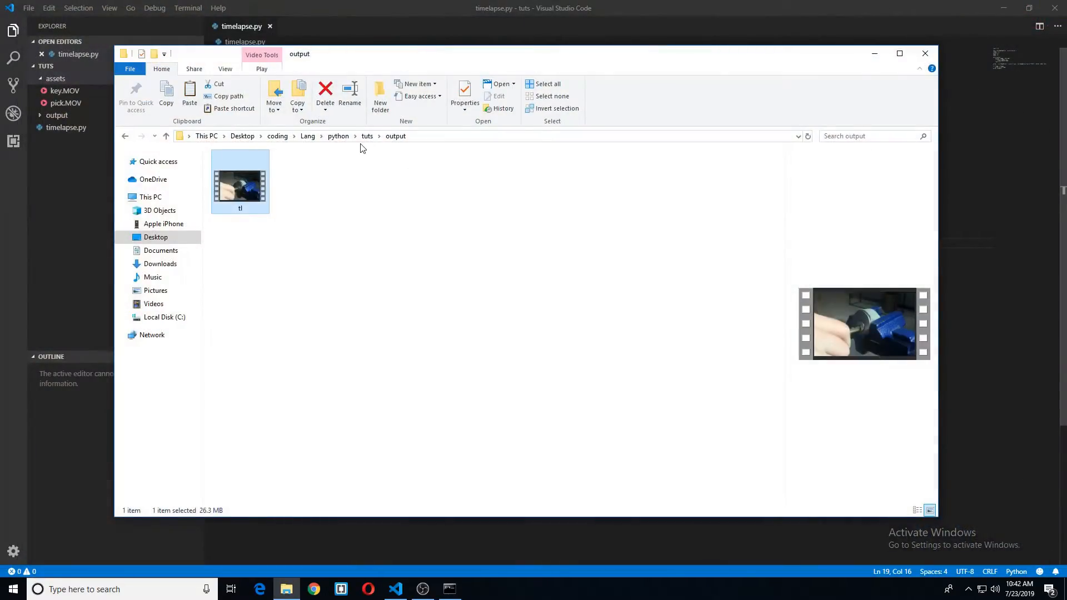
click(56, 79)
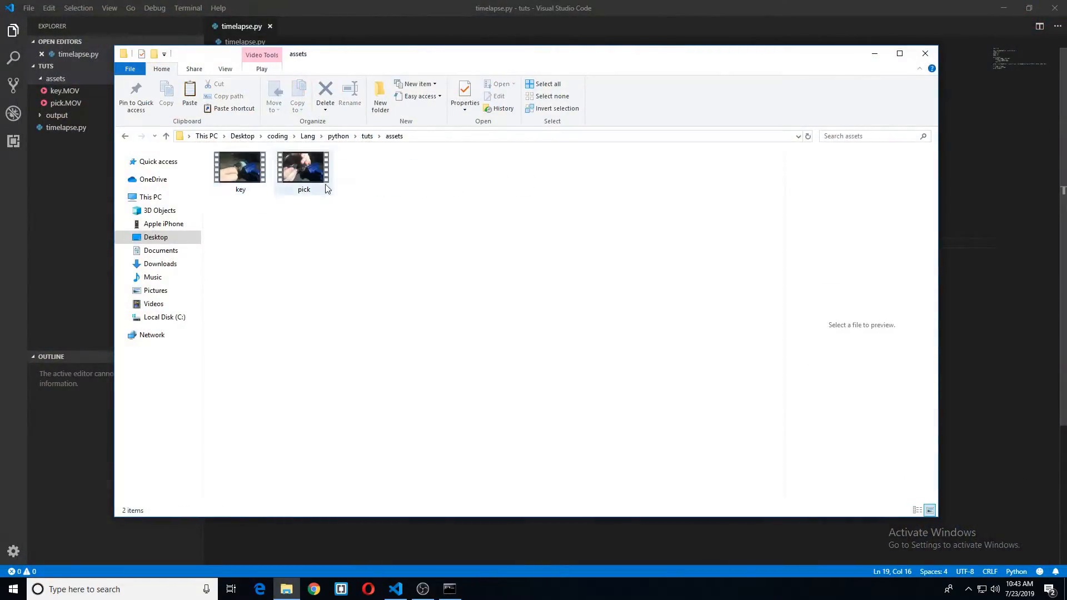
click(240, 168)
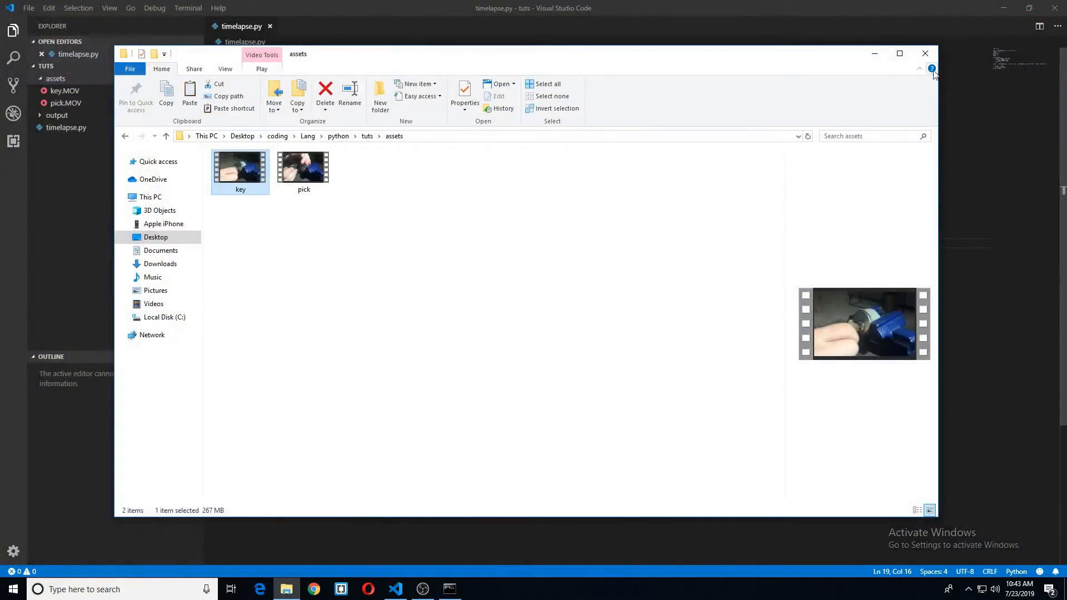
click(925, 54)
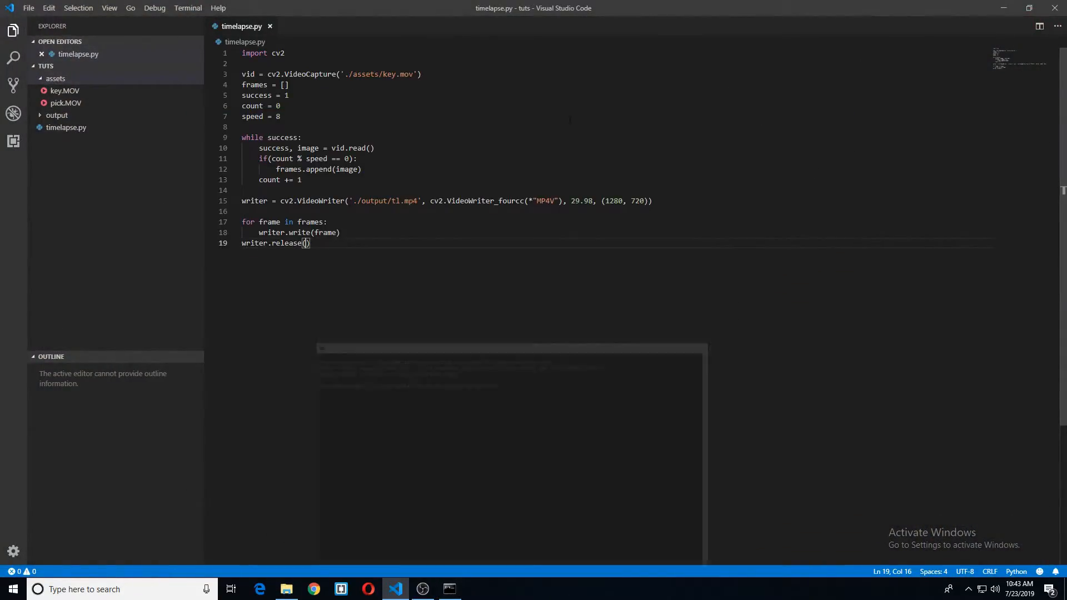